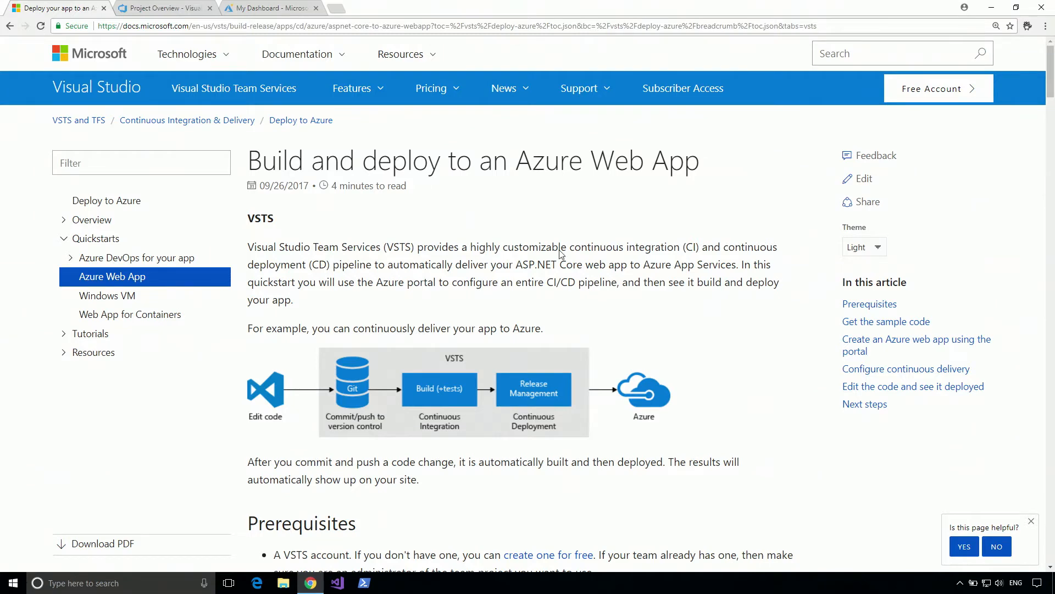
{"action": "scroll", "scroll_direction": "down", "scroll_amount": 3}
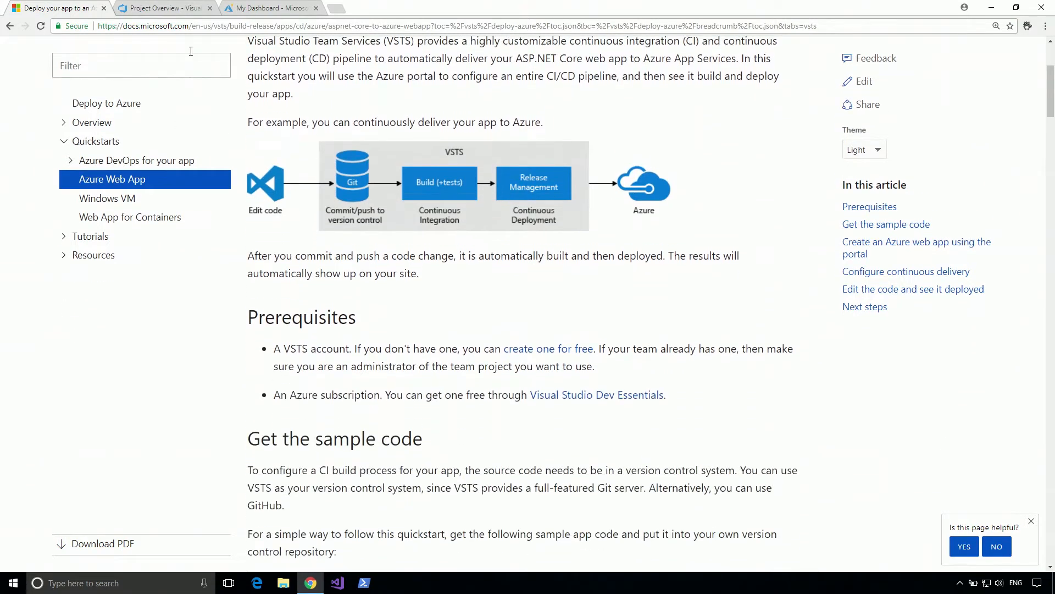
{"action": "left_click", "coordinate": [162, 7]}
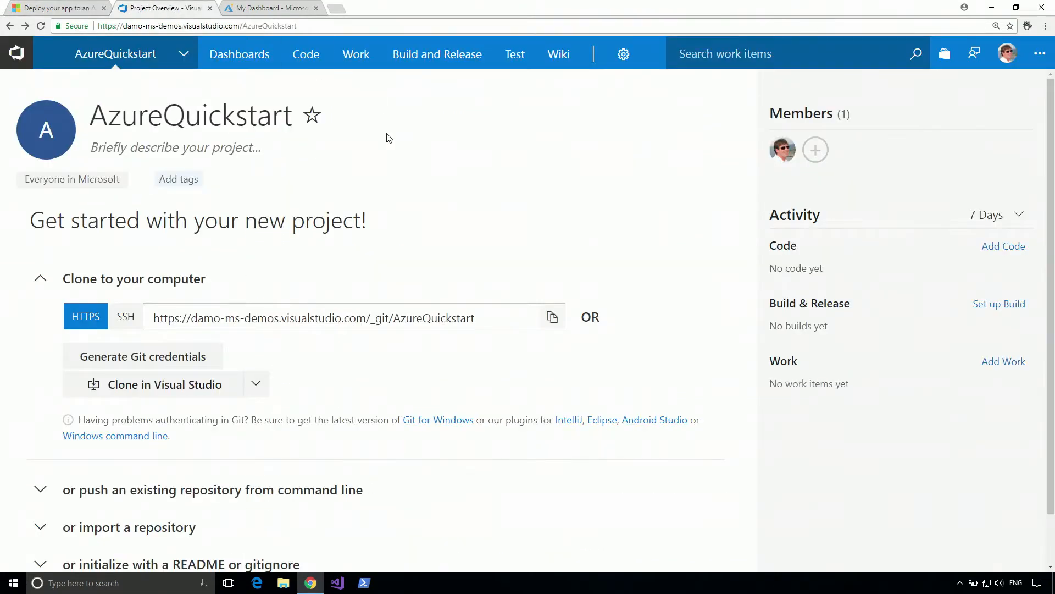
{"action": "left_click", "coordinate": [305, 54]}
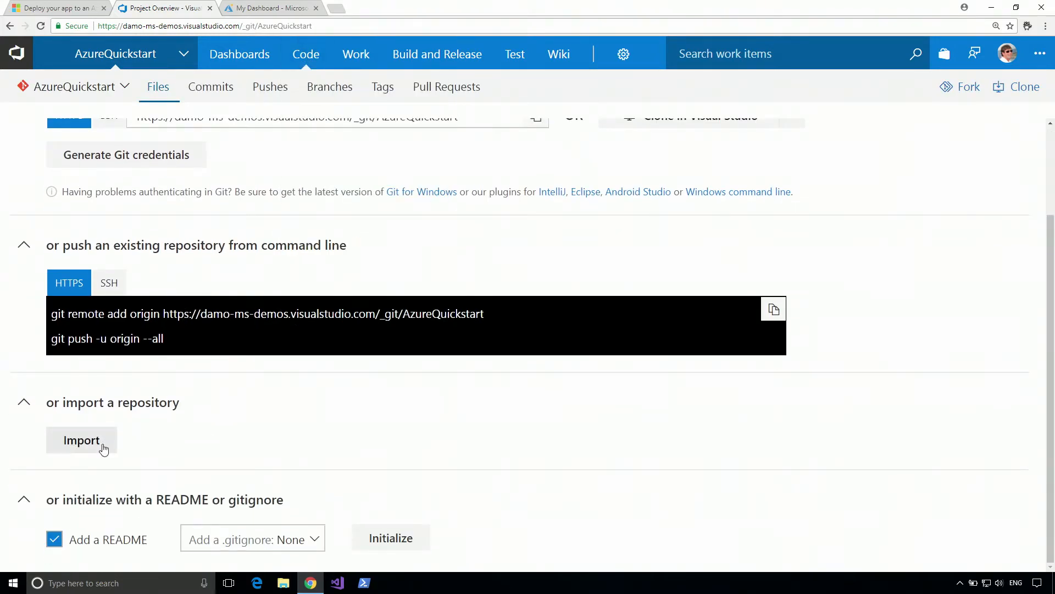
{"action": "left_click", "coordinate": [80, 439]}
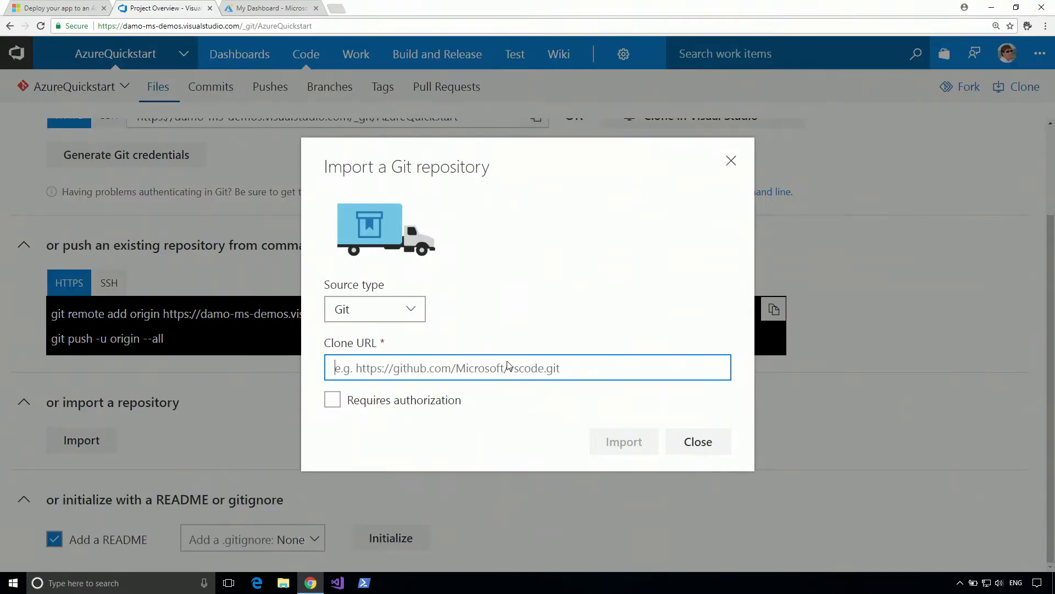
{"action": "type", "text": "https://github.com/adventworks/dotnetcore-sample"}
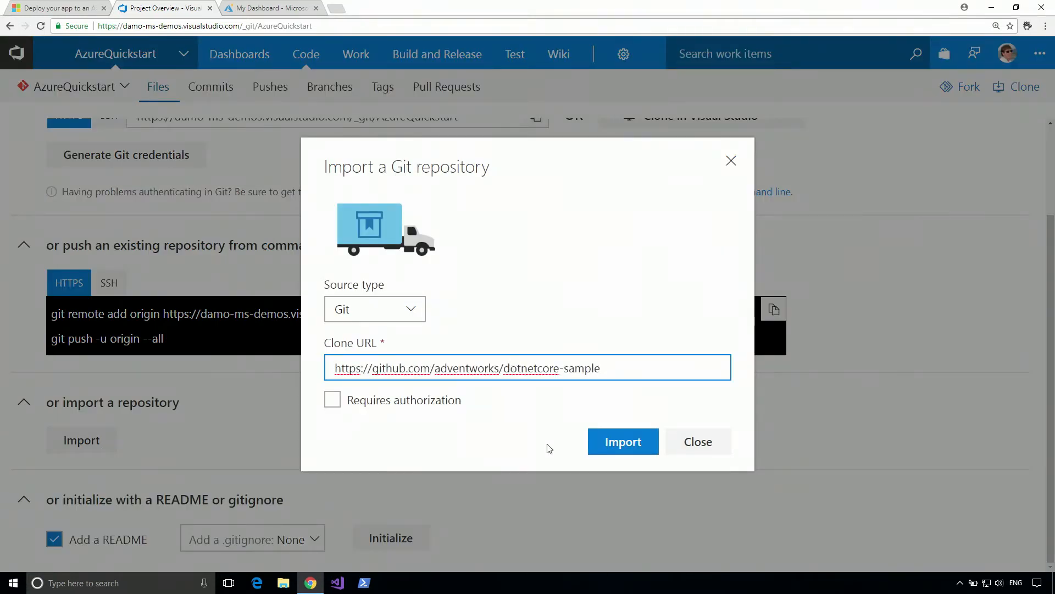
{"action": "left_click", "coordinate": [622, 442]}
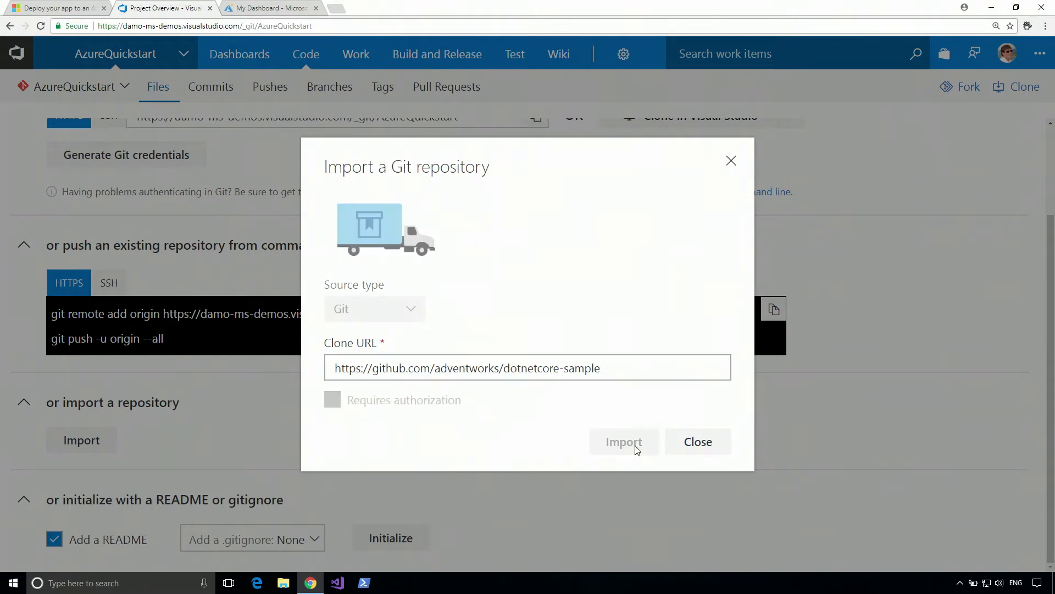
{"action": "left_click", "coordinate": [622, 442]}
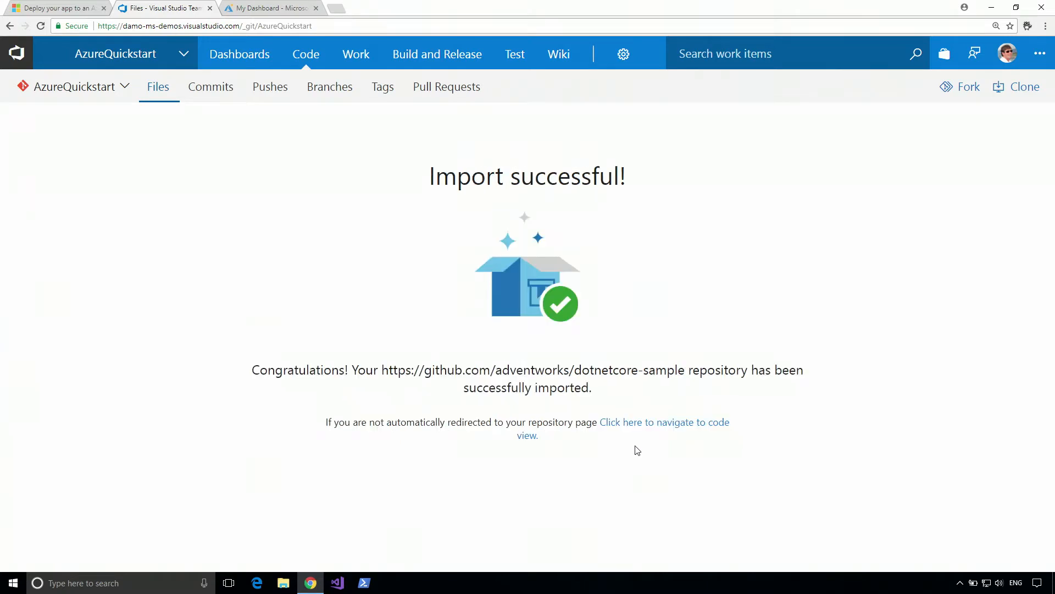
{"action": "mouse_move", "coordinate": [299, 273]}
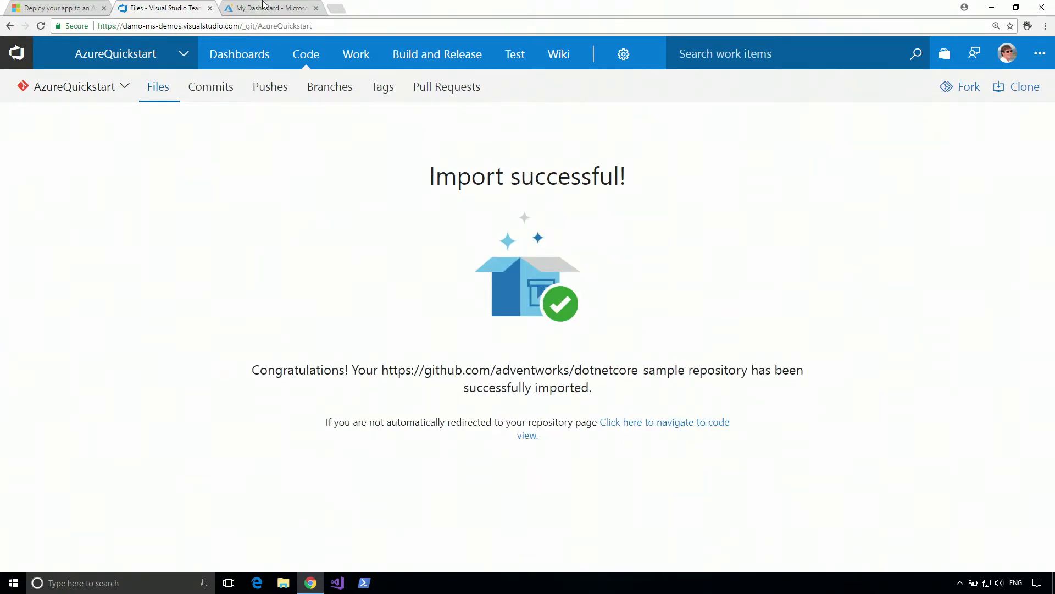
Create a Windows web app AzureQuickstart-dotnet in a new same-named resource group with default settings.
{"action": "left_click", "coordinate": [269, 7]}
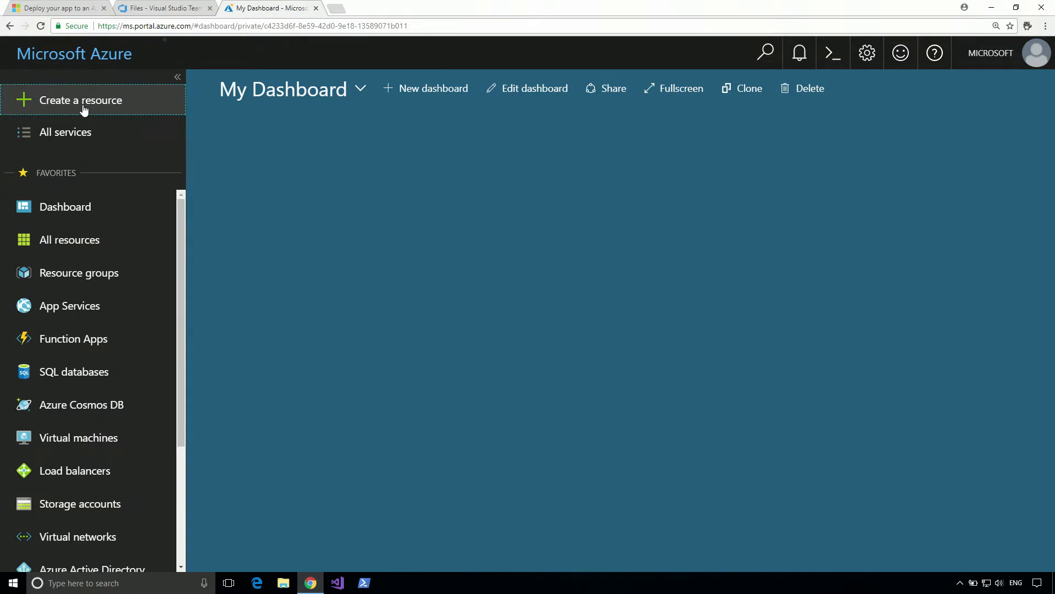
{"action": "left_click", "coordinate": [80, 100]}
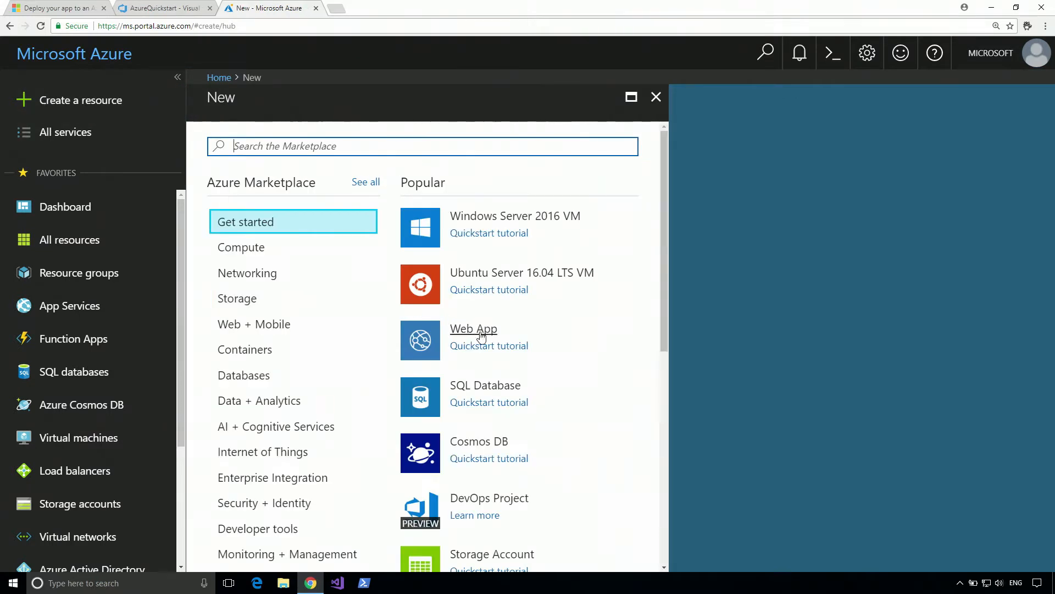
{"action": "left_click", "coordinate": [472, 329]}
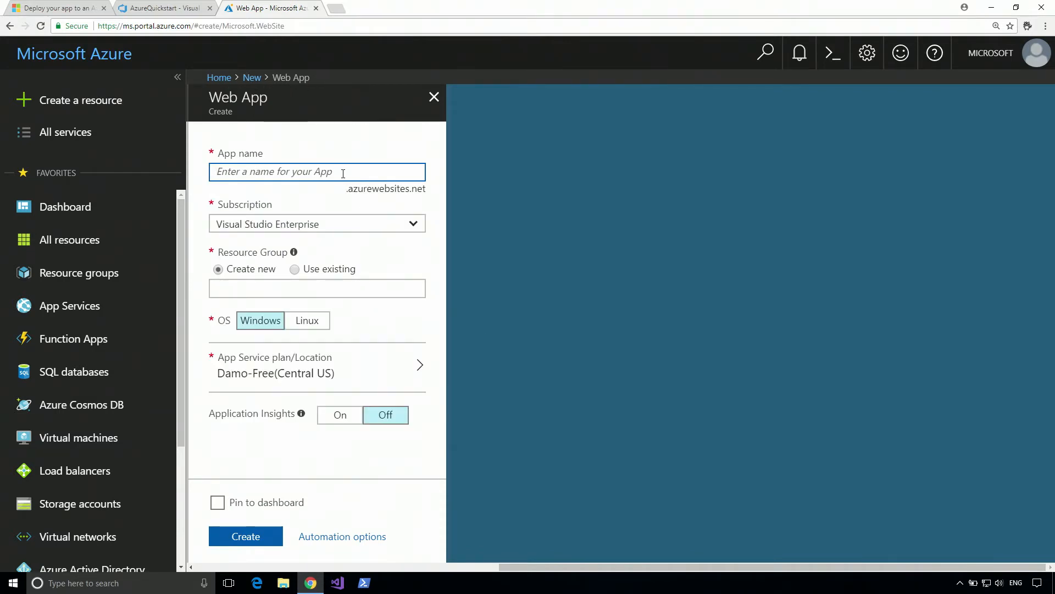
{"action": "type", "text": "AzureQuickstart-dotnet"}
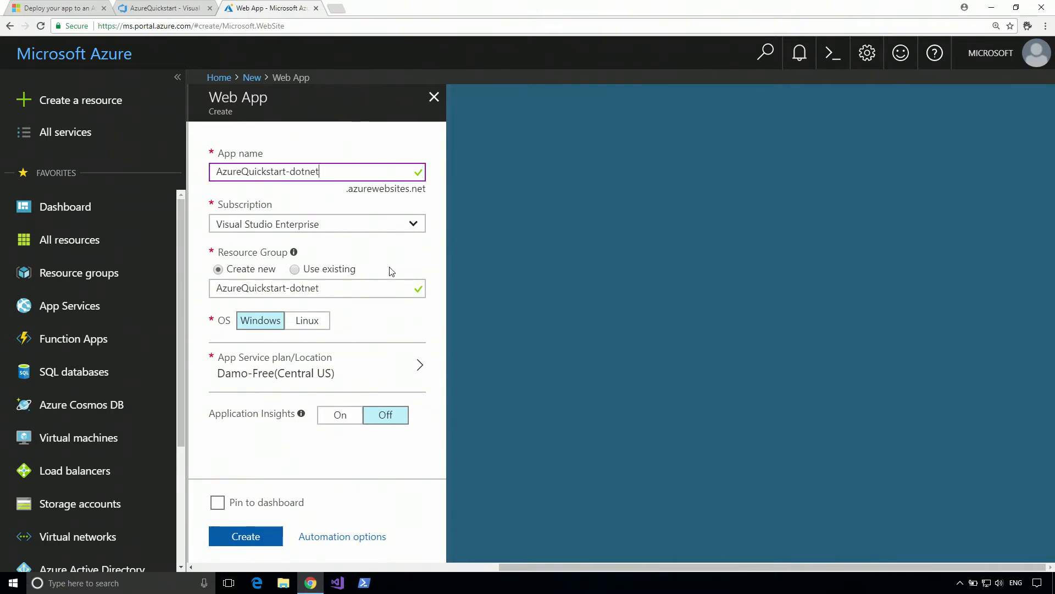
{"action": "mouse_move", "coordinate": [384, 341]}
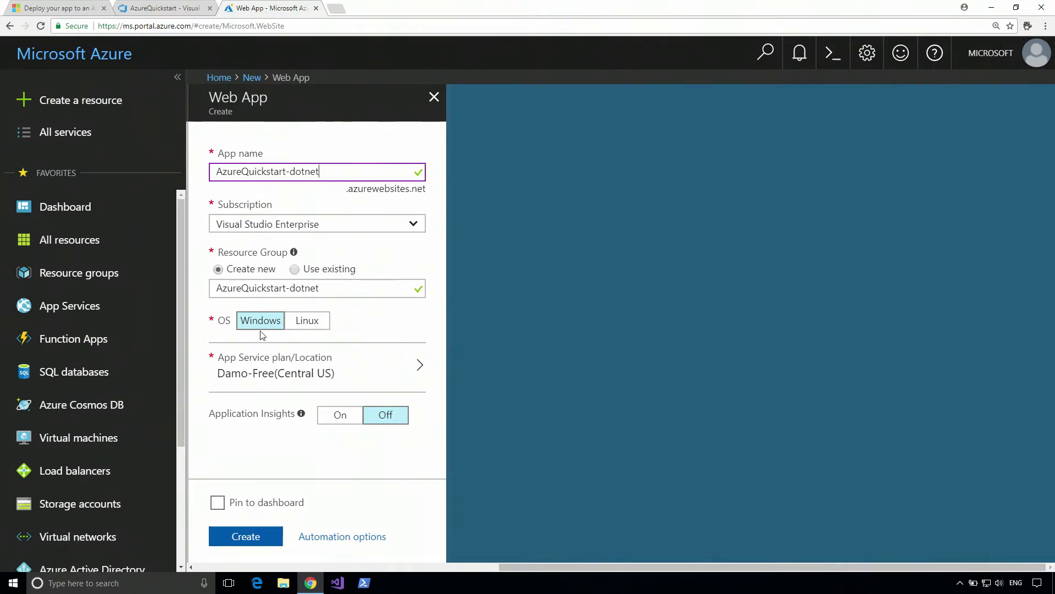
{"action": "mouse_move", "coordinate": [404, 360]}
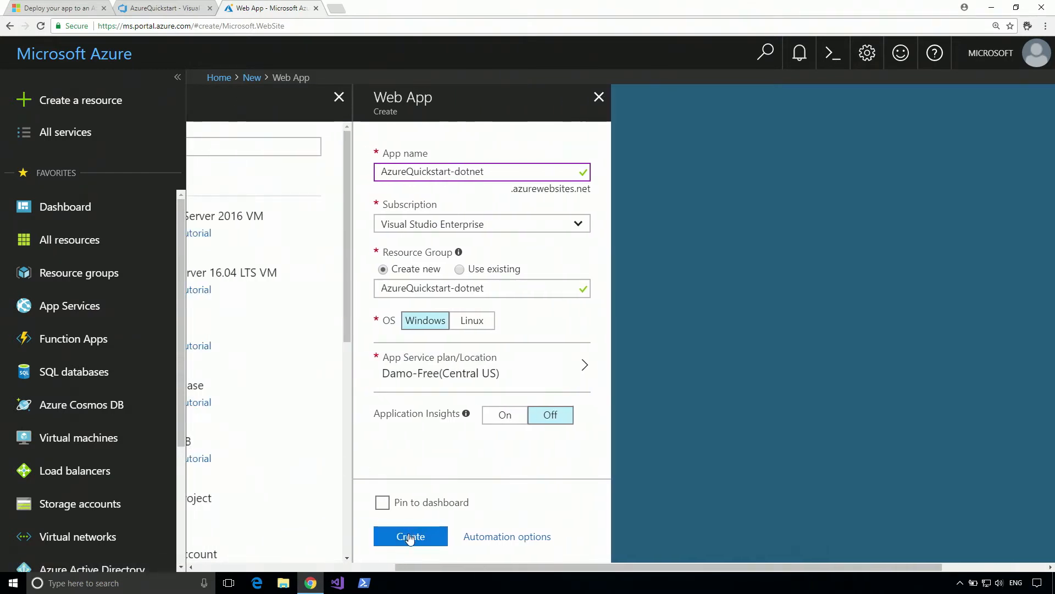
{"action": "left_click", "coordinate": [410, 535]}
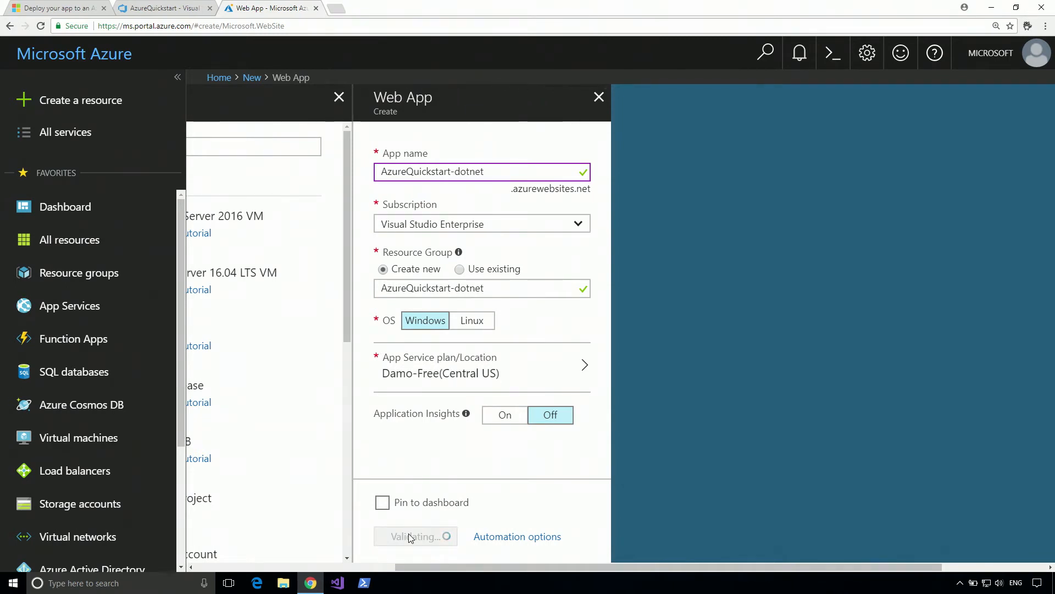
{"action": "left_click", "coordinate": [415, 535]}
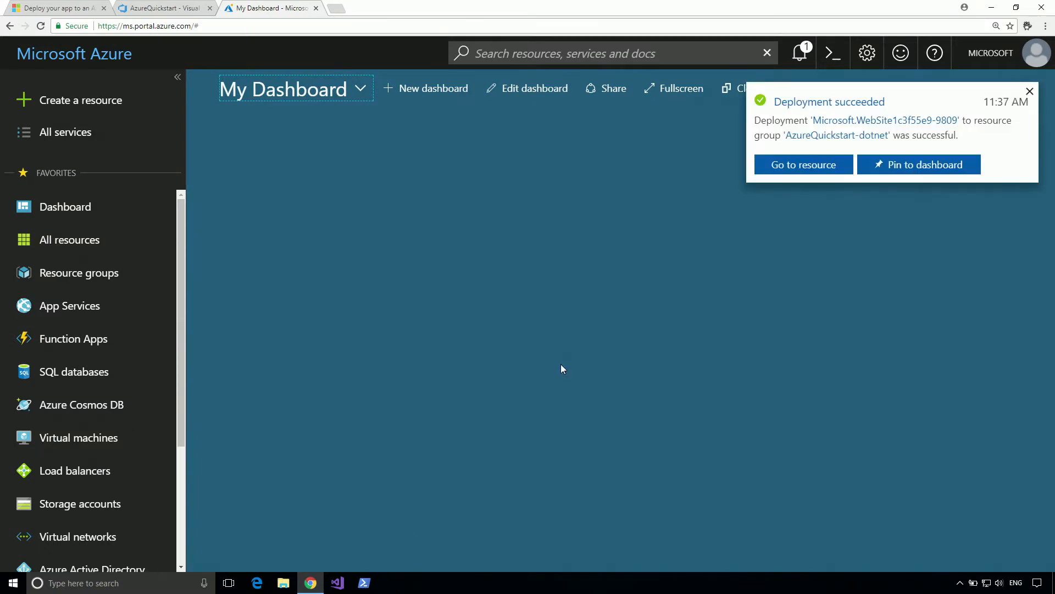
{"action": "mouse_move", "coordinate": [770, 244]}
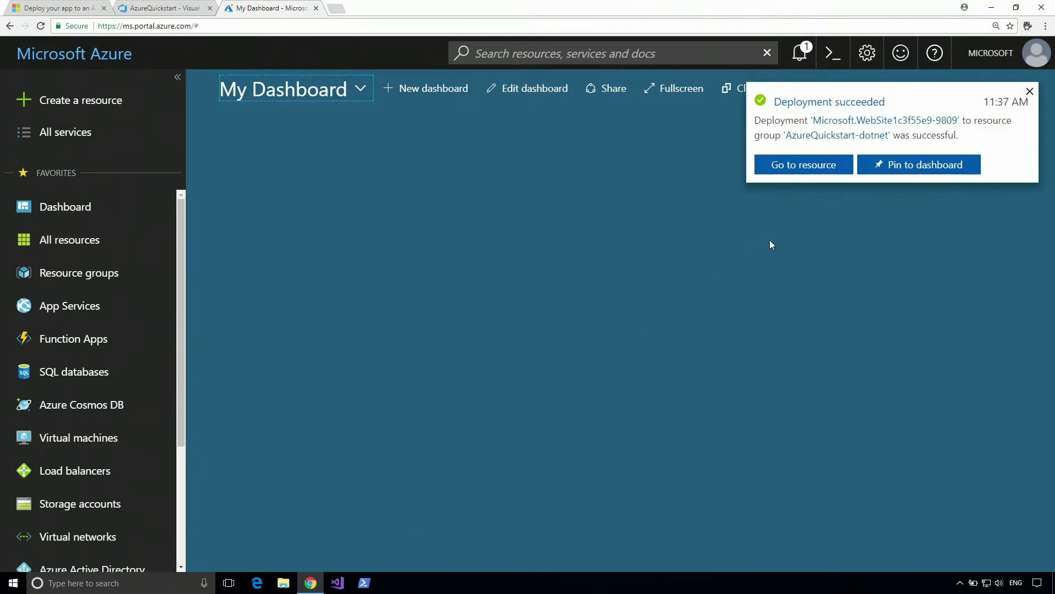
Go to the deployed AzureQuickstart-dotnet web app and show its Continuous Delivery (Preview) page.
{"action": "left_click", "coordinate": [802, 164]}
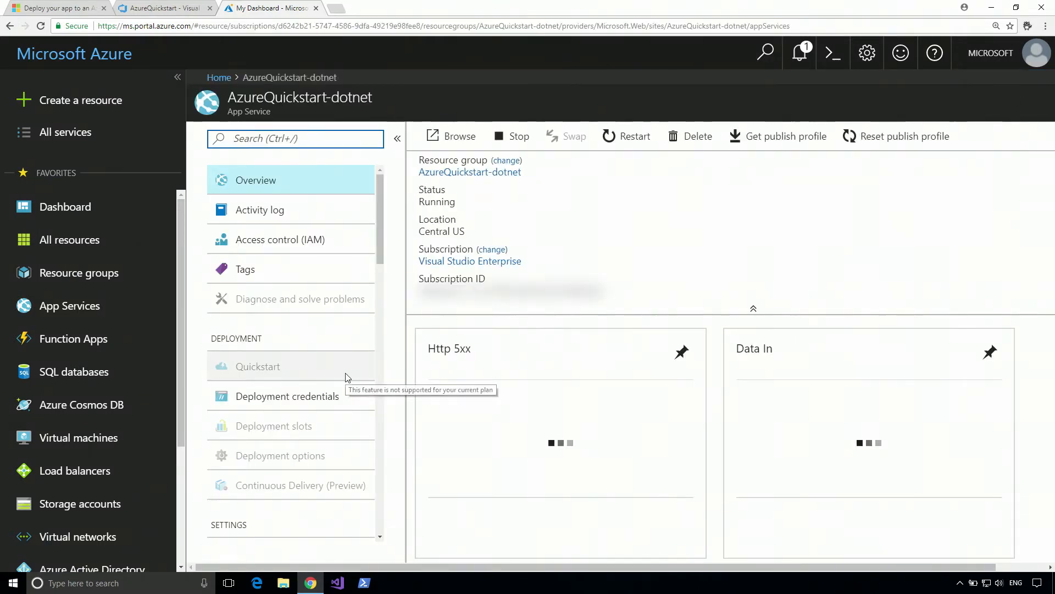
{"action": "scroll", "scroll_direction": "down", "scroll_amount": 3}
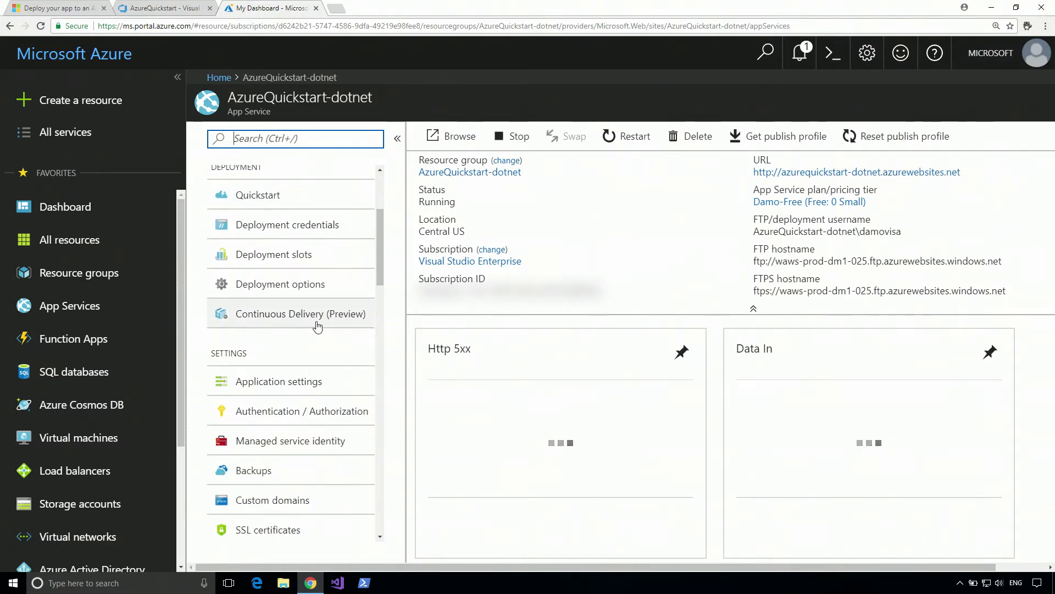
{"action": "left_click", "coordinate": [302, 314]}
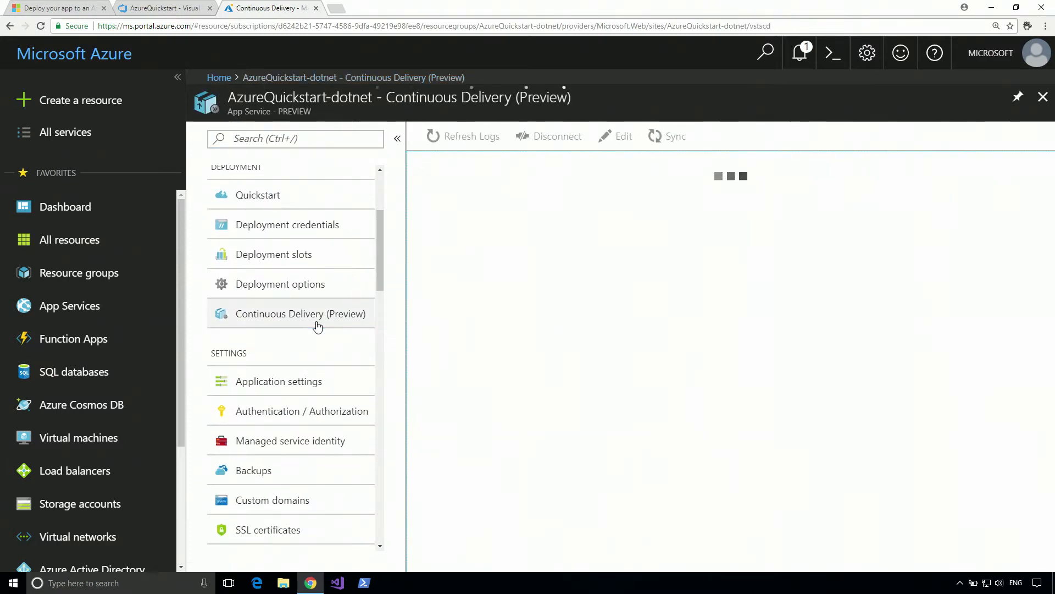
{"action": "left_click", "coordinate": [301, 313]}
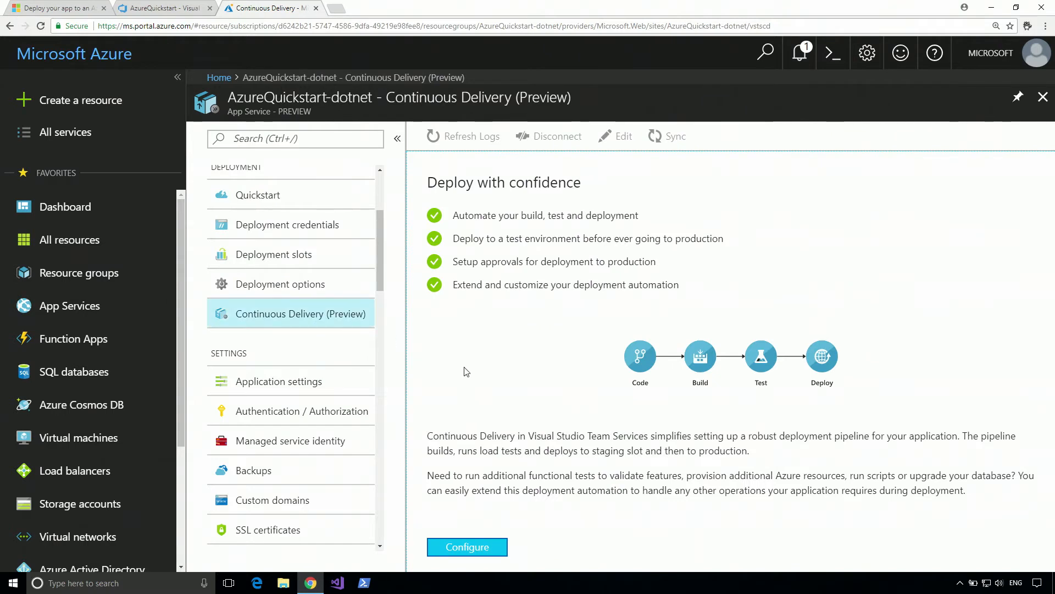
{"action": "mouse_move", "coordinate": [527, 391]}
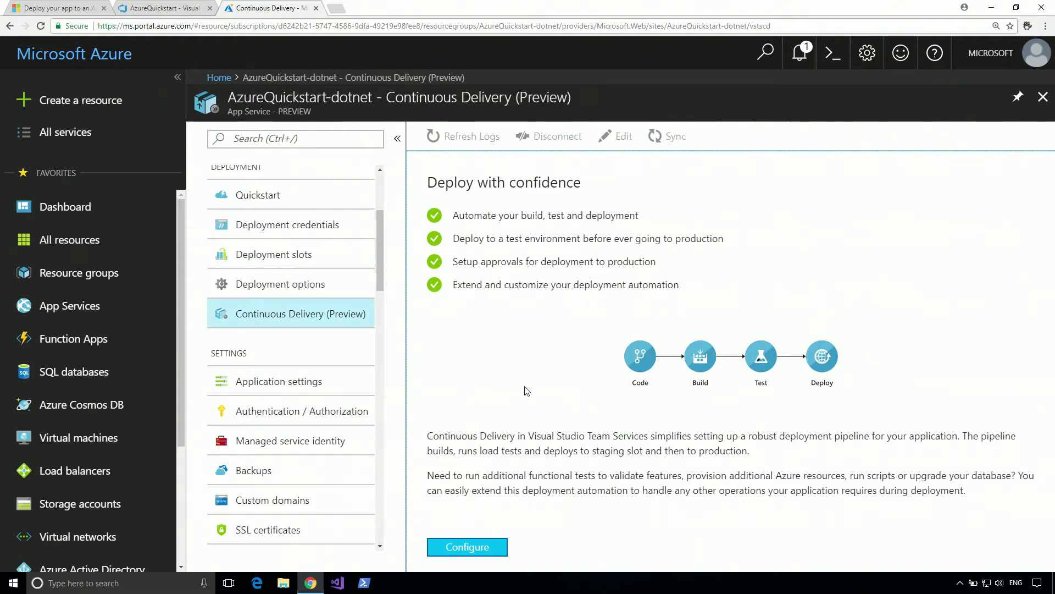
Configure the source as VSTS AzureQuickstart project and repository on branch master, and confirm.
{"action": "left_click", "coordinate": [467, 546]}
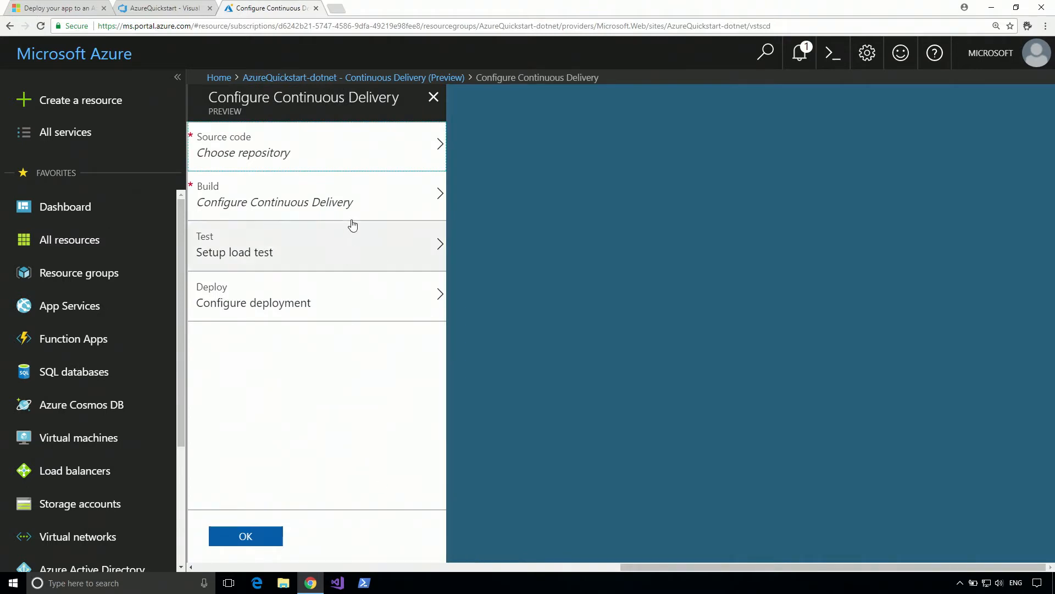
{"action": "left_click", "coordinate": [243, 153]}
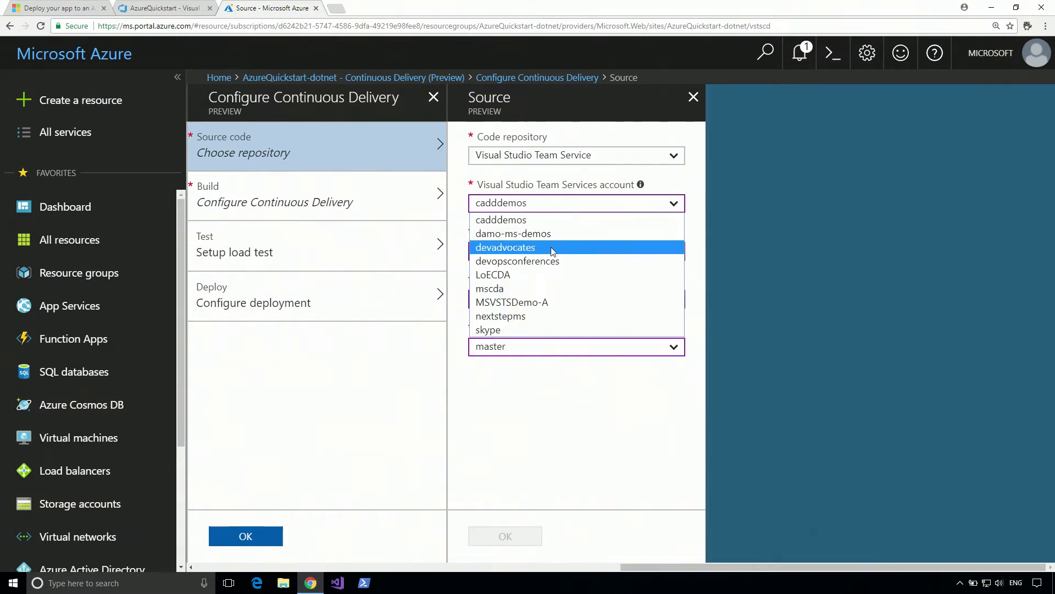
{"action": "left_click", "coordinate": [513, 233]}
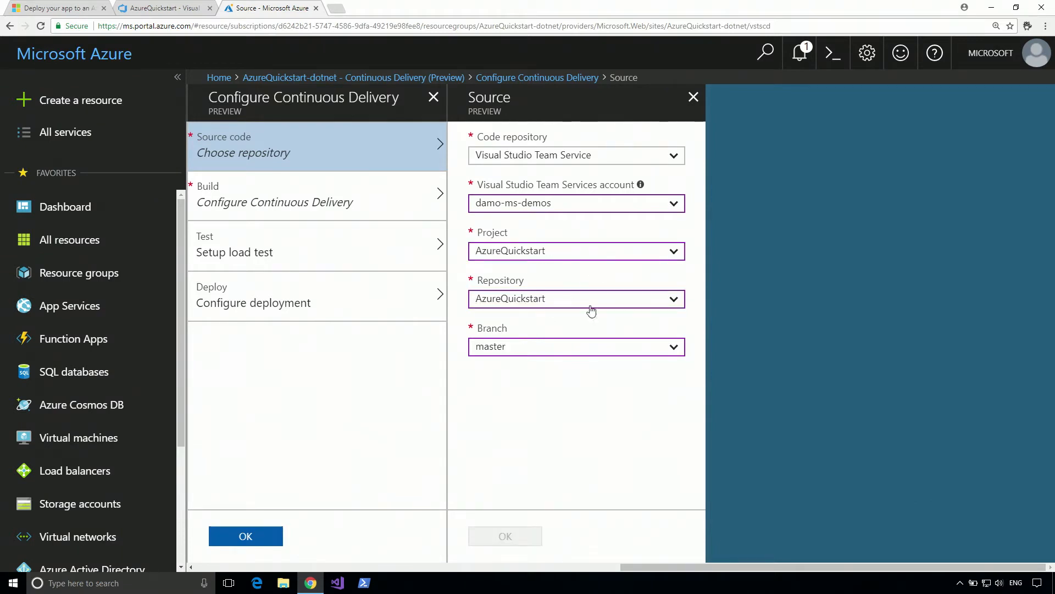
{"action": "mouse_move", "coordinate": [605, 169]}
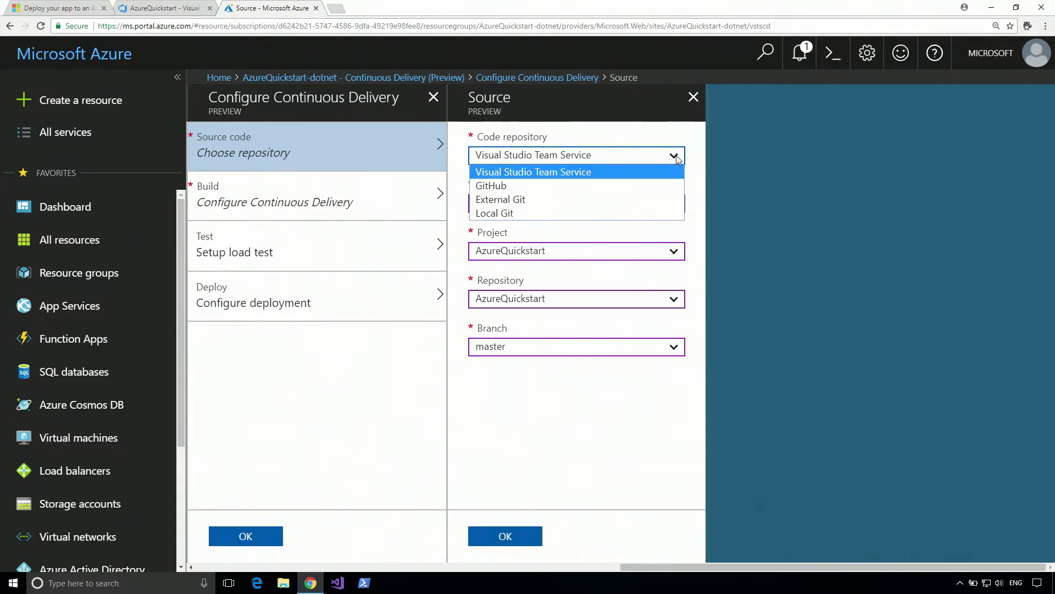
{"action": "mouse_move", "coordinate": [687, 148]}
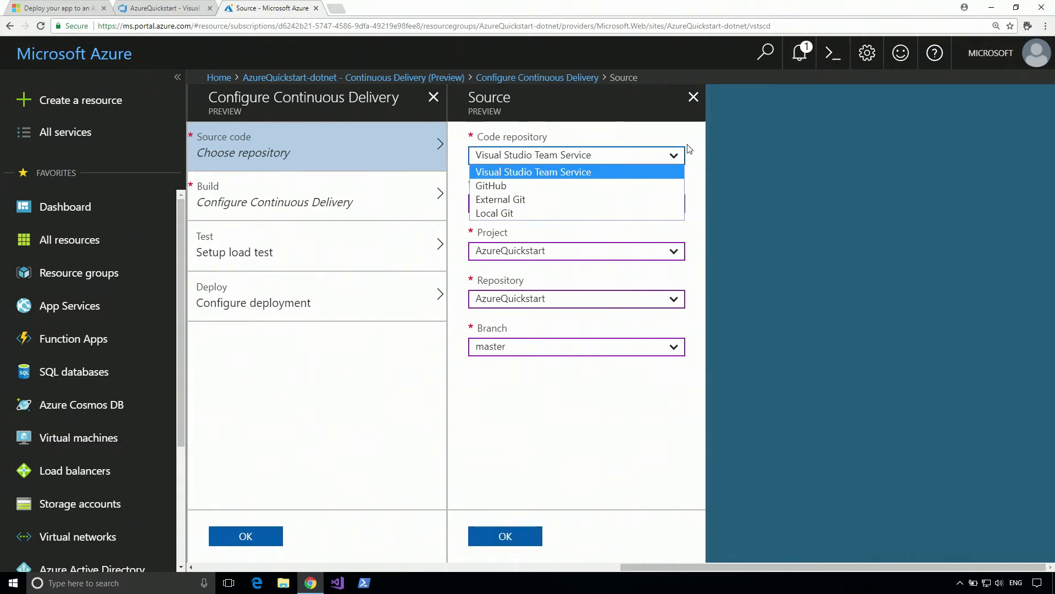
{"action": "left_click", "coordinate": [532, 172]}
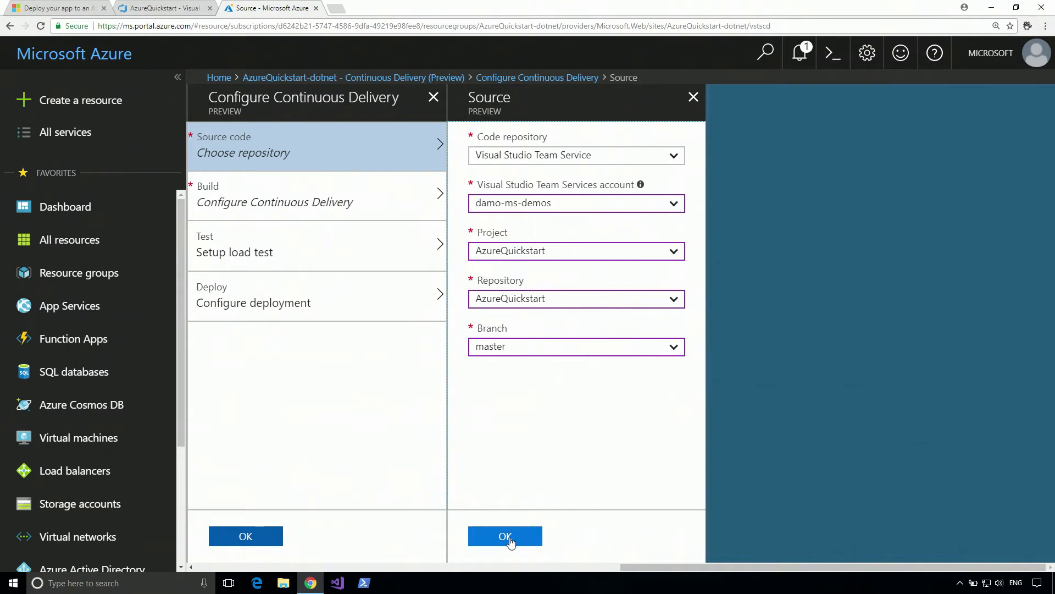
{"action": "left_click", "coordinate": [505, 535]}
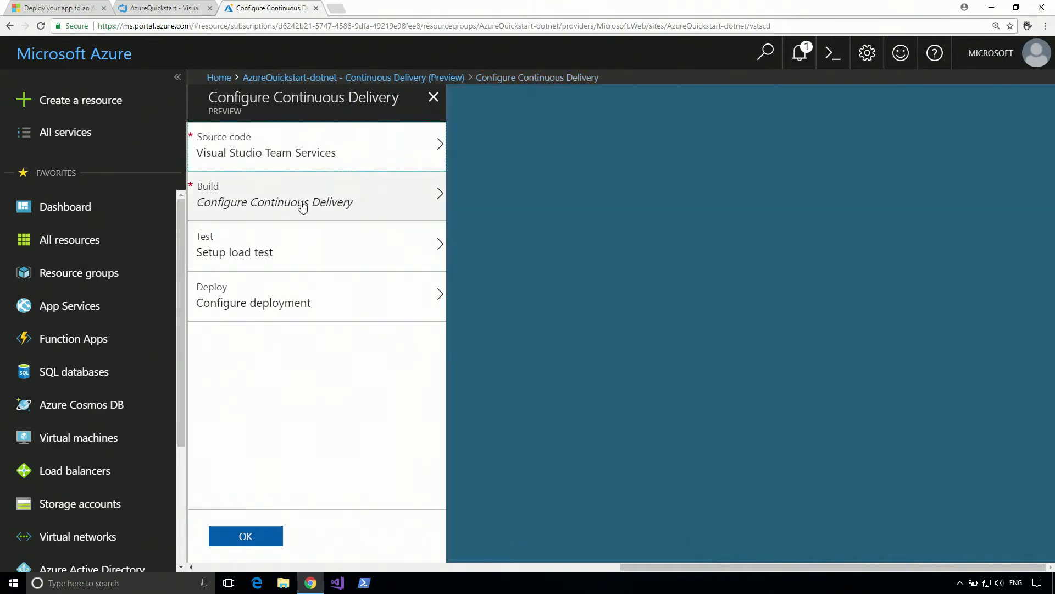
Set the build's web application framework to ASP.NET Core and confirm.
{"action": "left_click", "coordinate": [304, 202]}
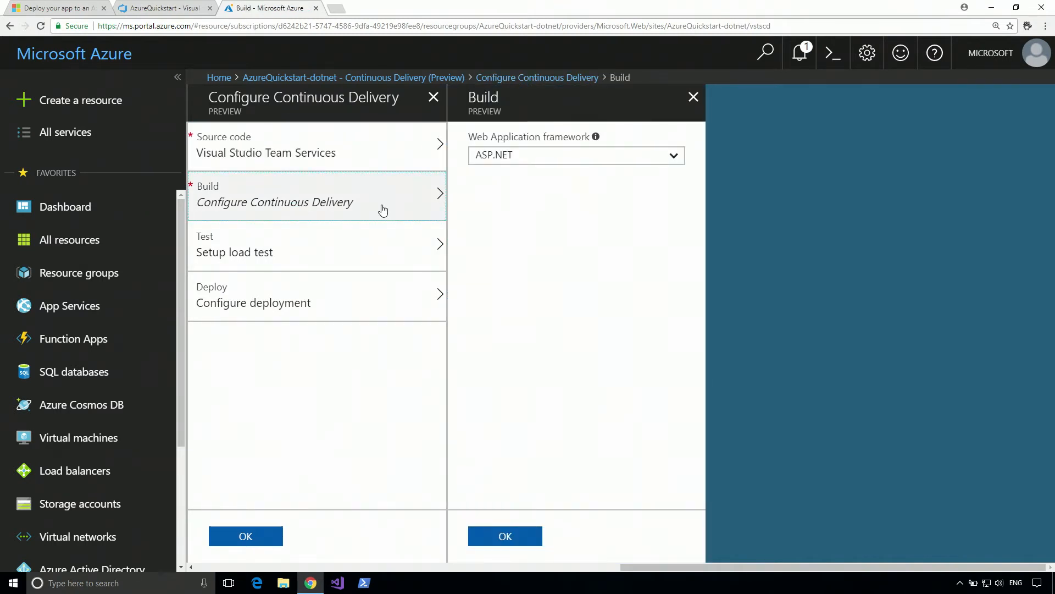
{"action": "left_click", "coordinate": [575, 155]}
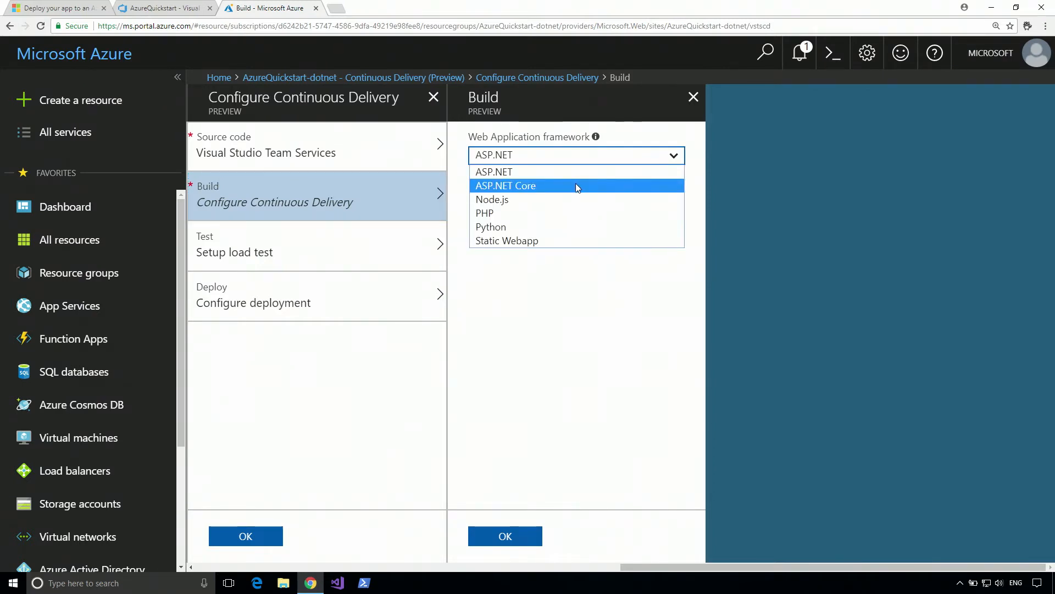
{"action": "mouse_move", "coordinate": [589, 189]}
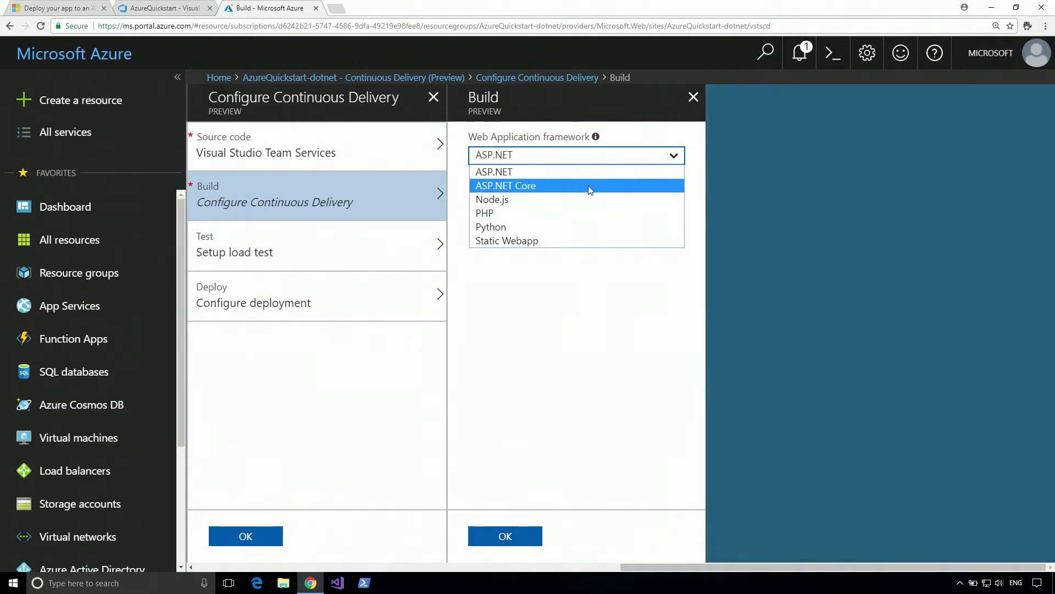
{"action": "left_click", "coordinate": [505, 186]}
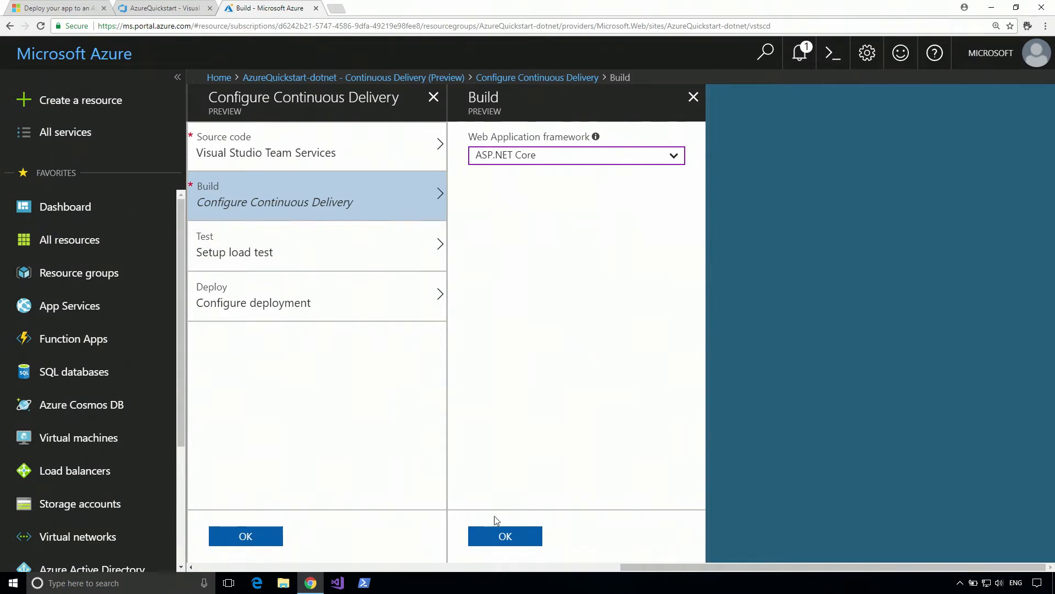
{"action": "left_click", "coordinate": [504, 535]}
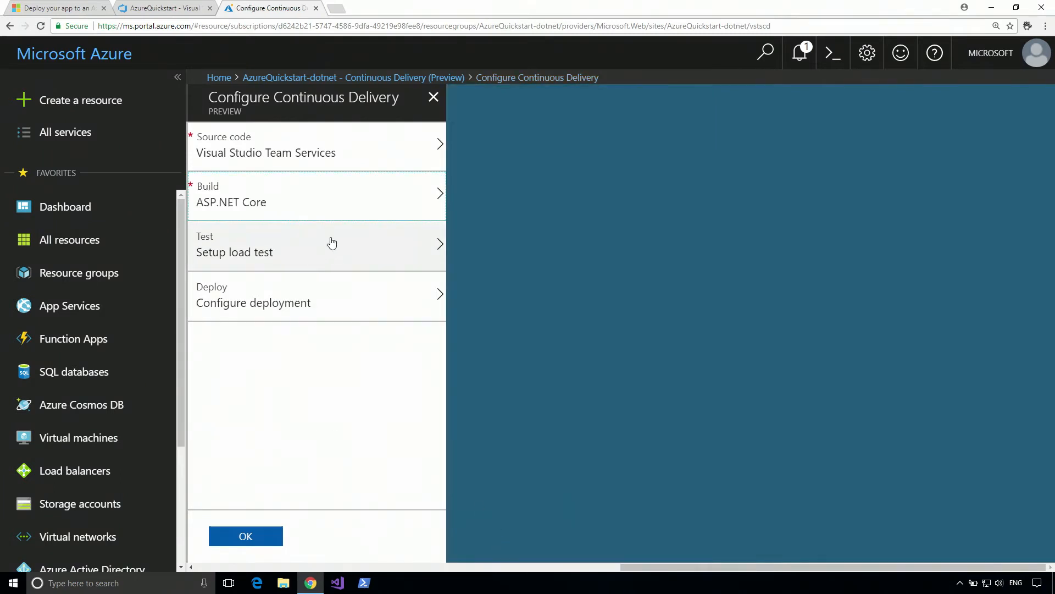
Leave Load test at NO and no staging slot, then submit the Configure Continuous Delivery setup.
{"action": "left_click", "coordinate": [316, 244]}
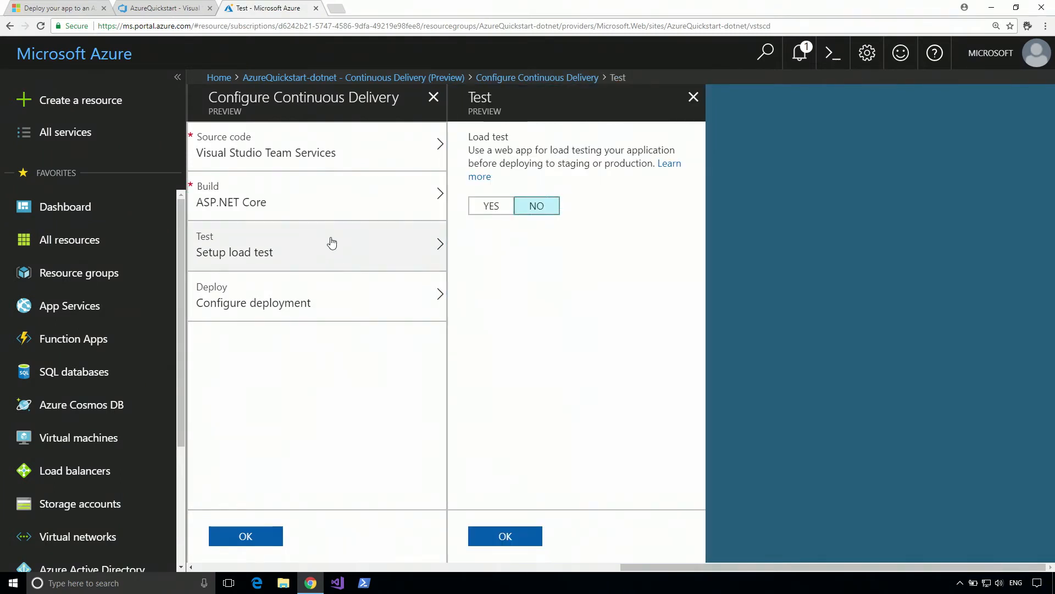
{"action": "left_click", "coordinate": [317, 296]}
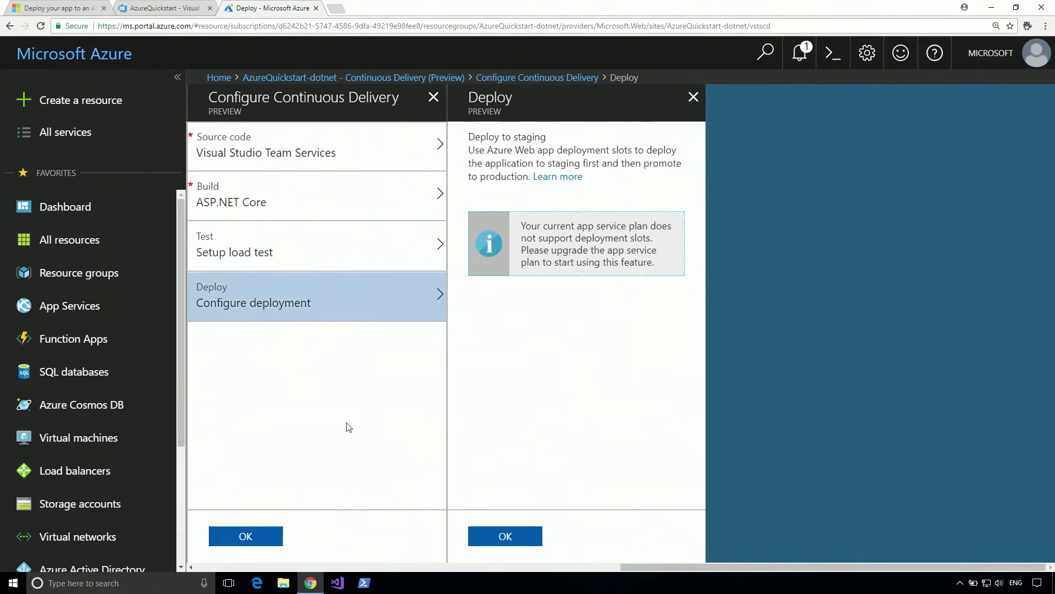
{"action": "left_click", "coordinate": [245, 536]}
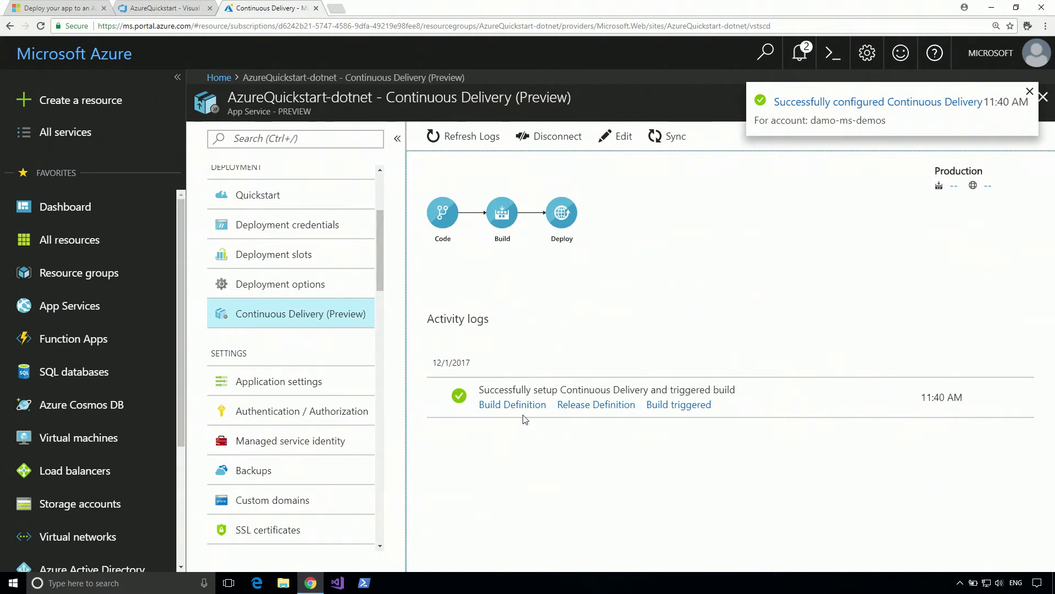
Dismiss the success notification and follow the Build Definition link in the activity log.
{"action": "left_click", "coordinate": [1029, 92]}
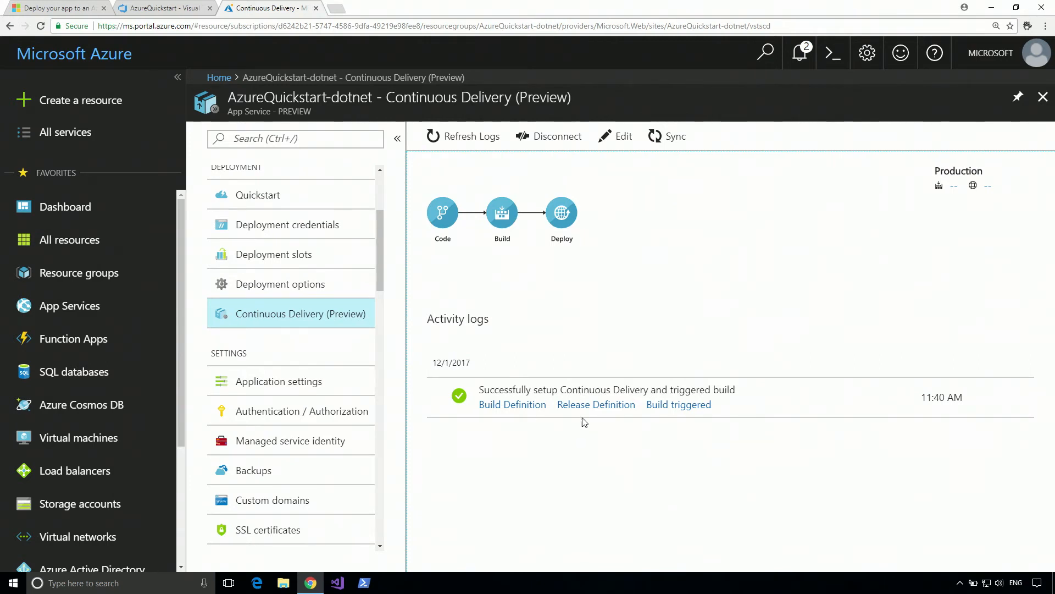
{"action": "mouse_move", "coordinate": [680, 424]}
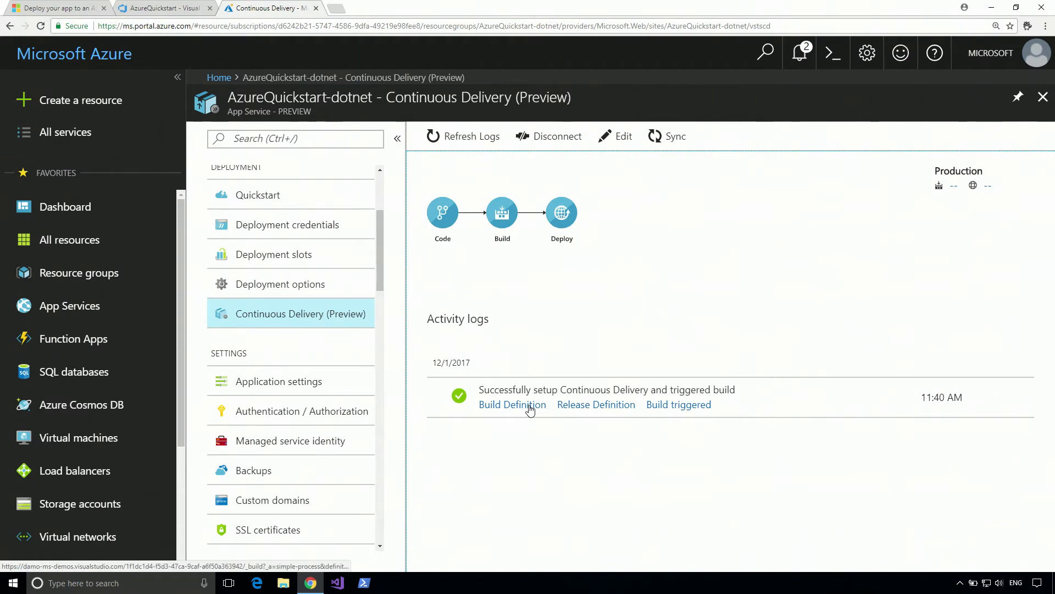
{"action": "left_click", "coordinate": [512, 403]}
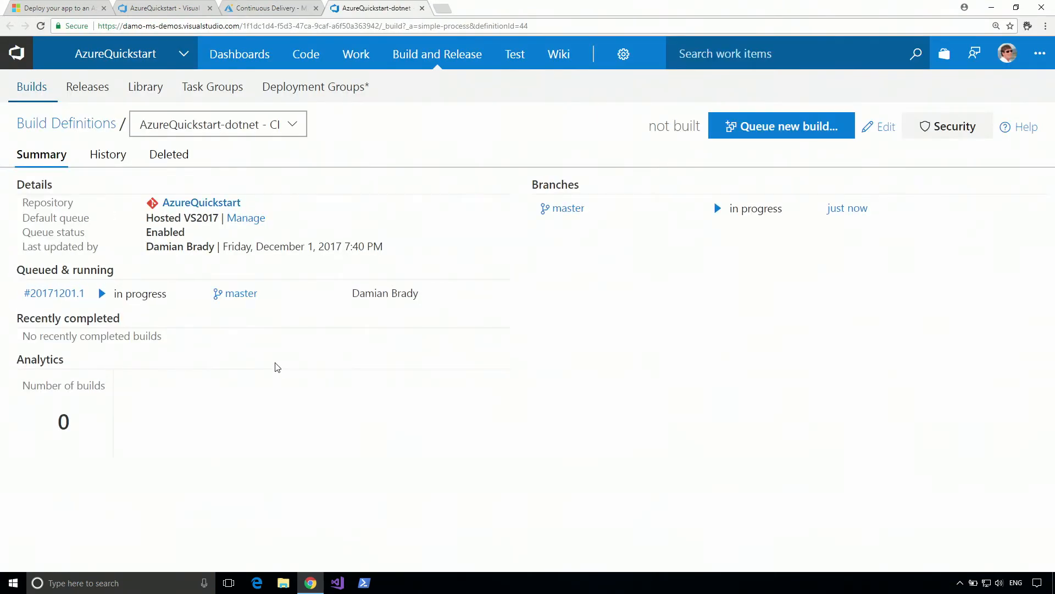
{"action": "mouse_move", "coordinate": [130, 308]}
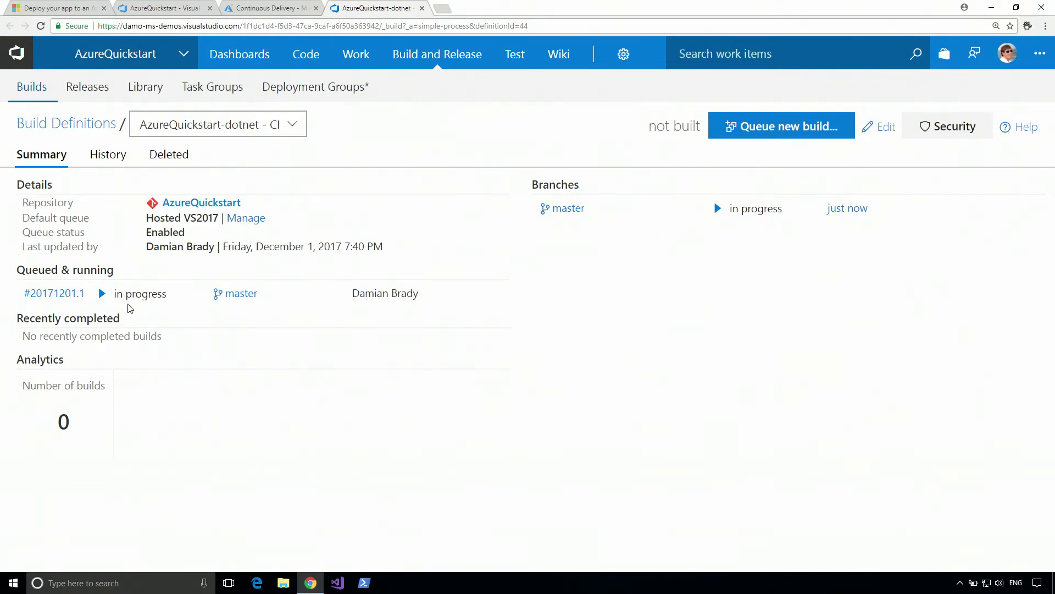
View the live console log of in-progress build #20171201.1.
{"action": "left_click", "coordinate": [53, 293]}
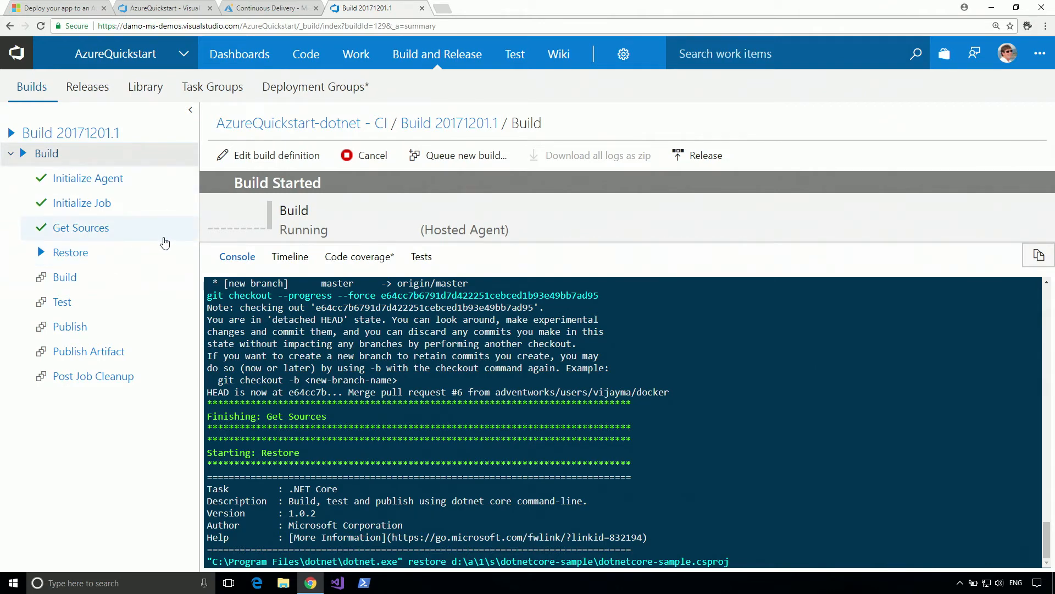
{"action": "mouse_move", "coordinate": [137, 453]}
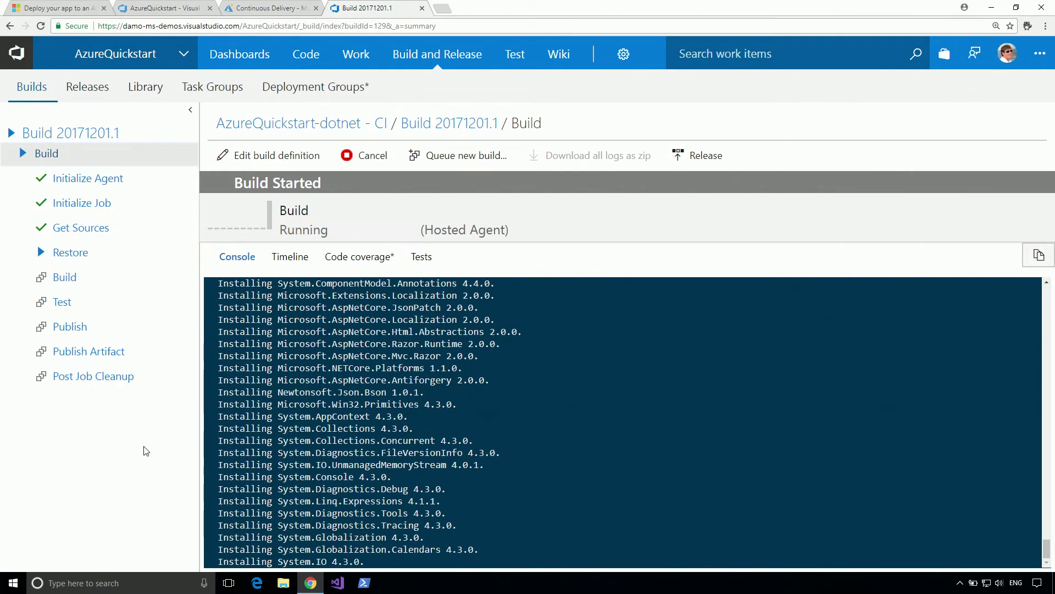
{"action": "left_click", "coordinate": [238, 54]}
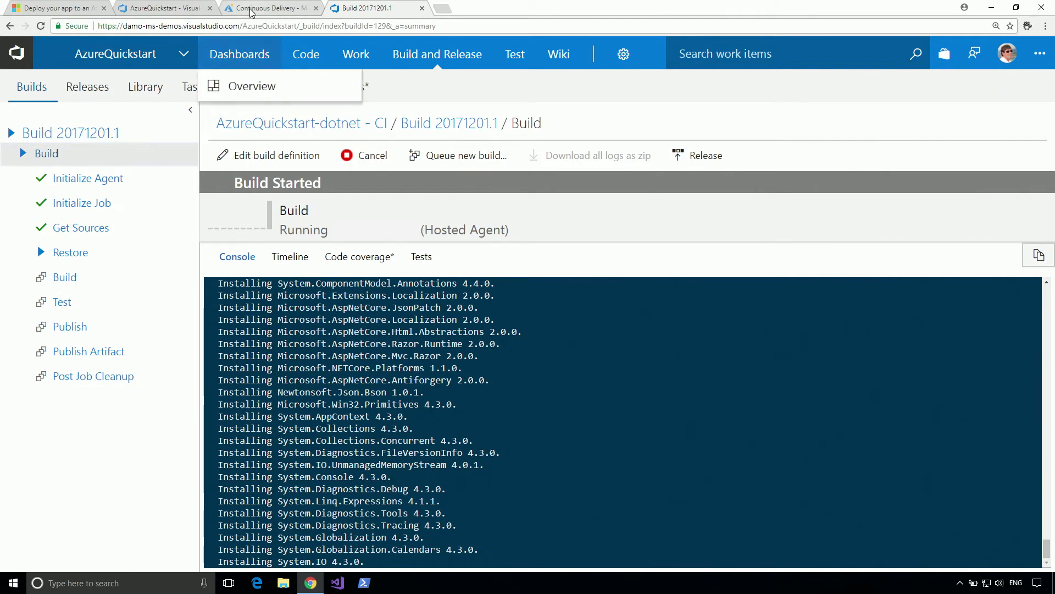
From the Azure portal's Release Definition link, edit the AzureQuickstart-dotnet - CD release definition.
{"action": "left_click", "coordinate": [270, 8]}
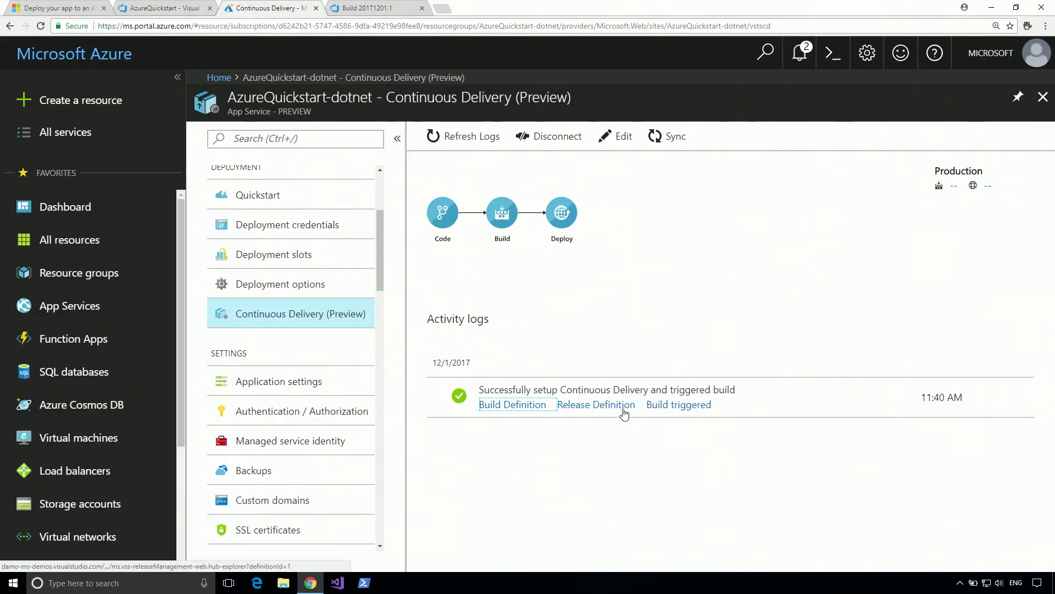
{"action": "left_click", "coordinate": [595, 404]}
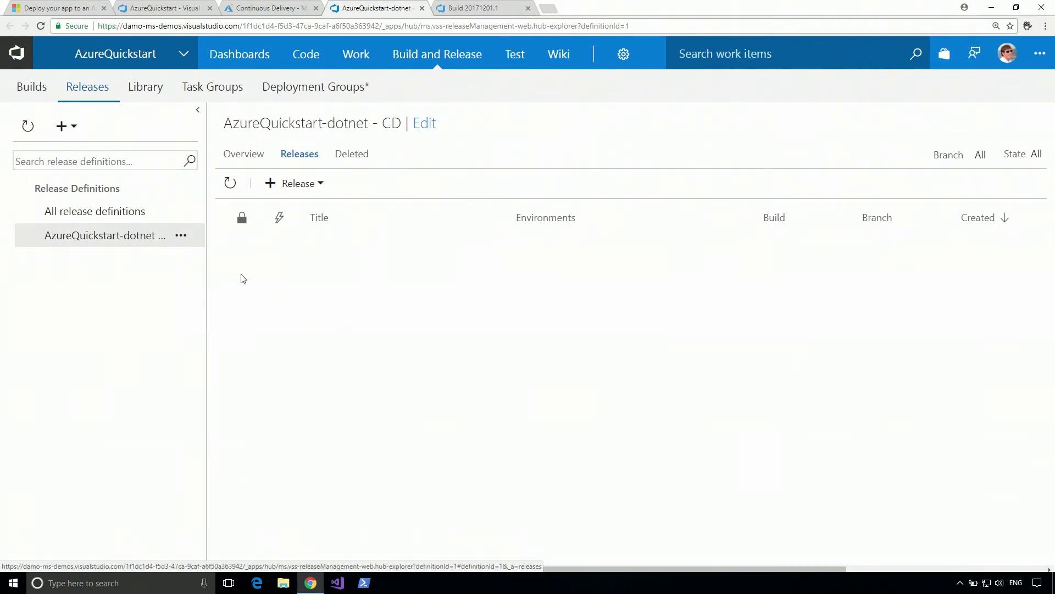
{"action": "left_click", "coordinate": [424, 123]}
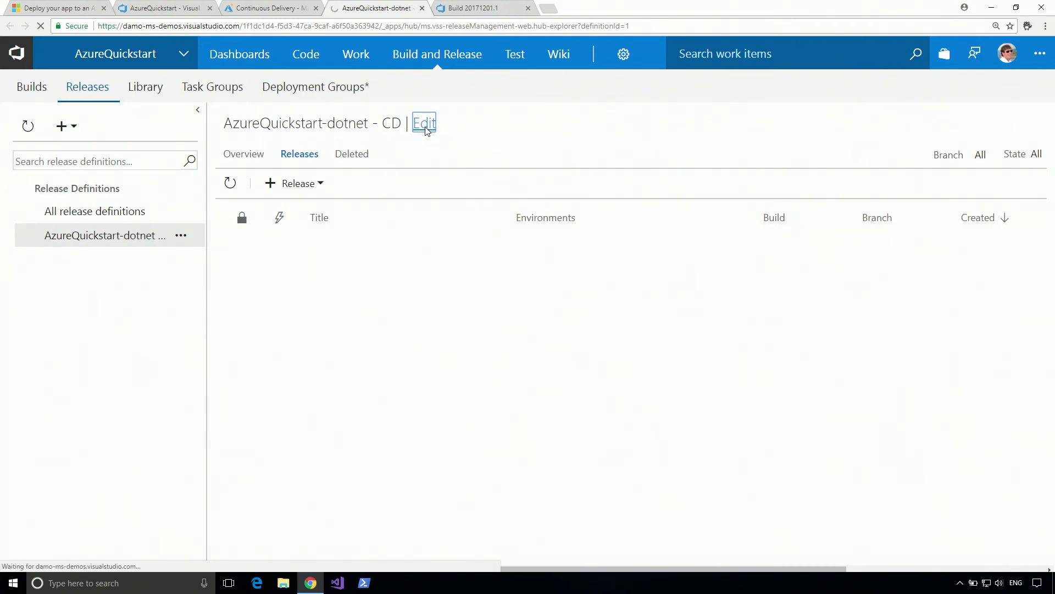
{"action": "left_click", "coordinate": [425, 123]}
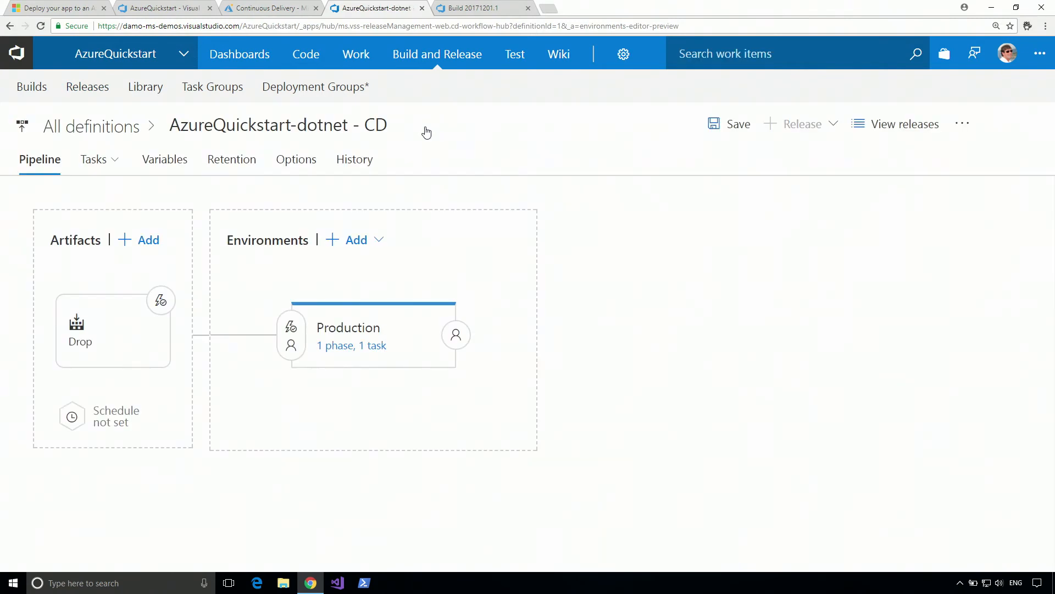
{"action": "left_click", "coordinate": [112, 330]}
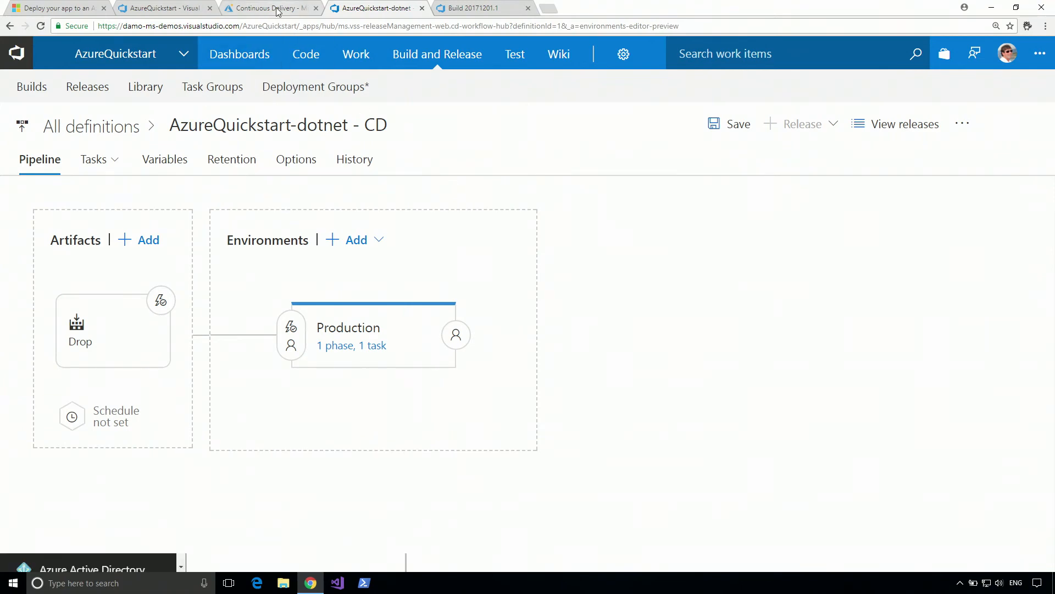
Refresh the Continuous Delivery activity logs to show build 20171201.1 deployed to Production.
{"action": "left_click", "coordinate": [270, 8]}
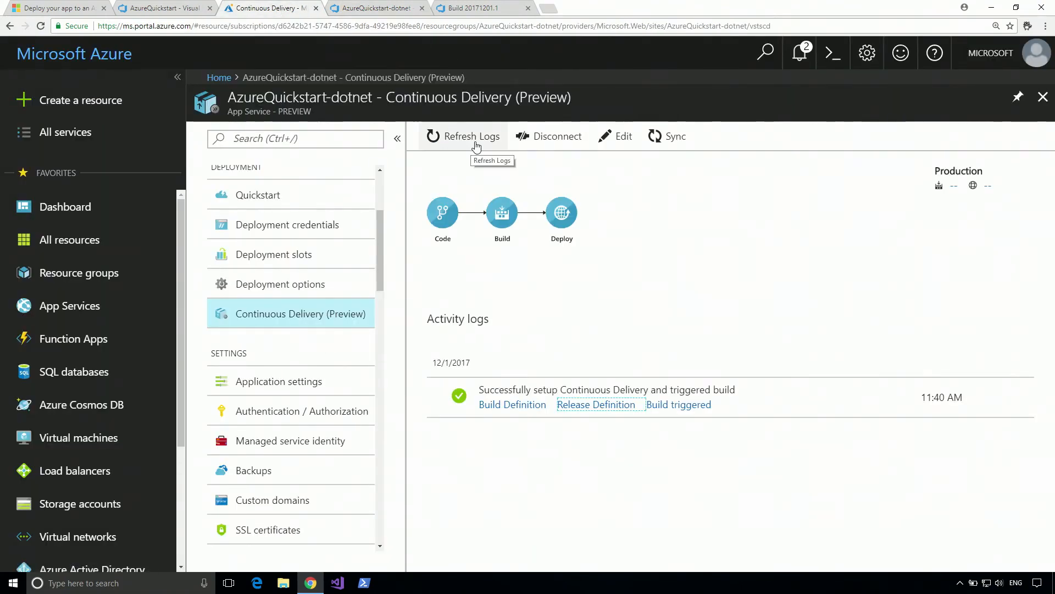
{"action": "left_click", "coordinate": [463, 136]}
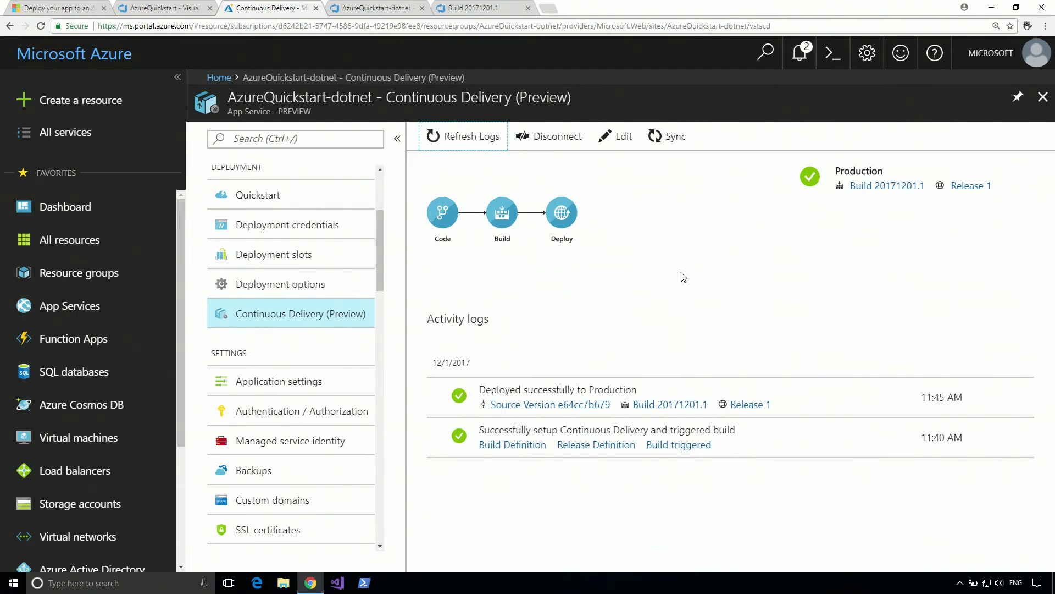
{"action": "mouse_move", "coordinate": [817, 385]}
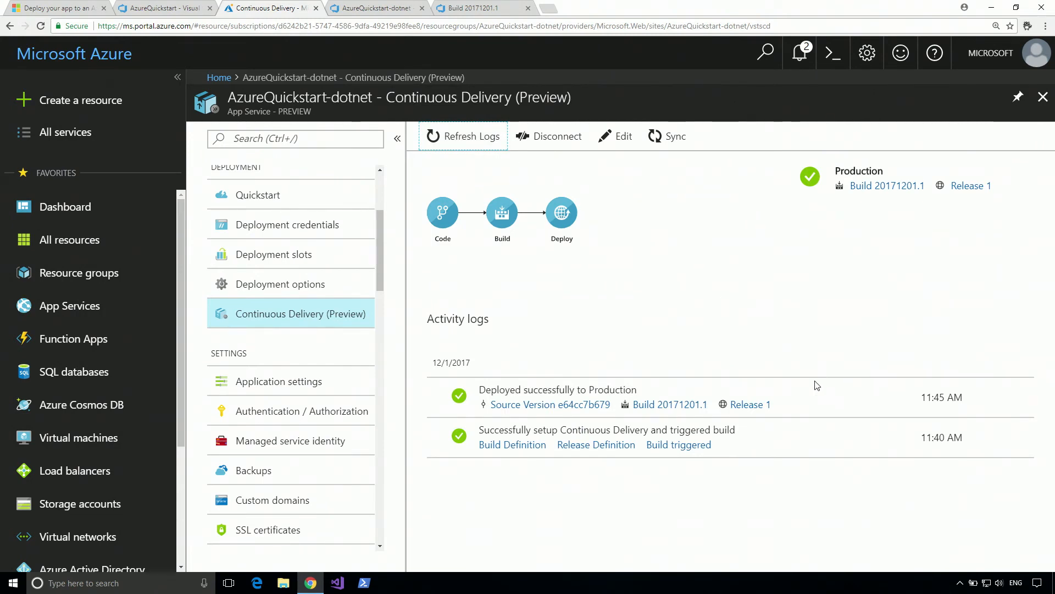
{"action": "mouse_move", "coordinate": [595, 418]}
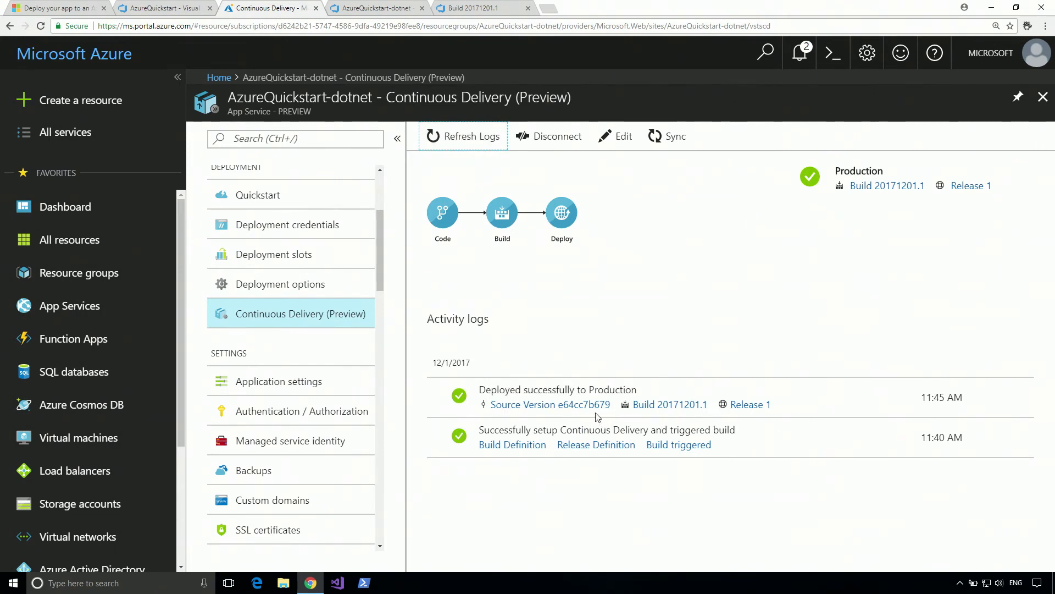
{"action": "mouse_move", "coordinate": [688, 419]}
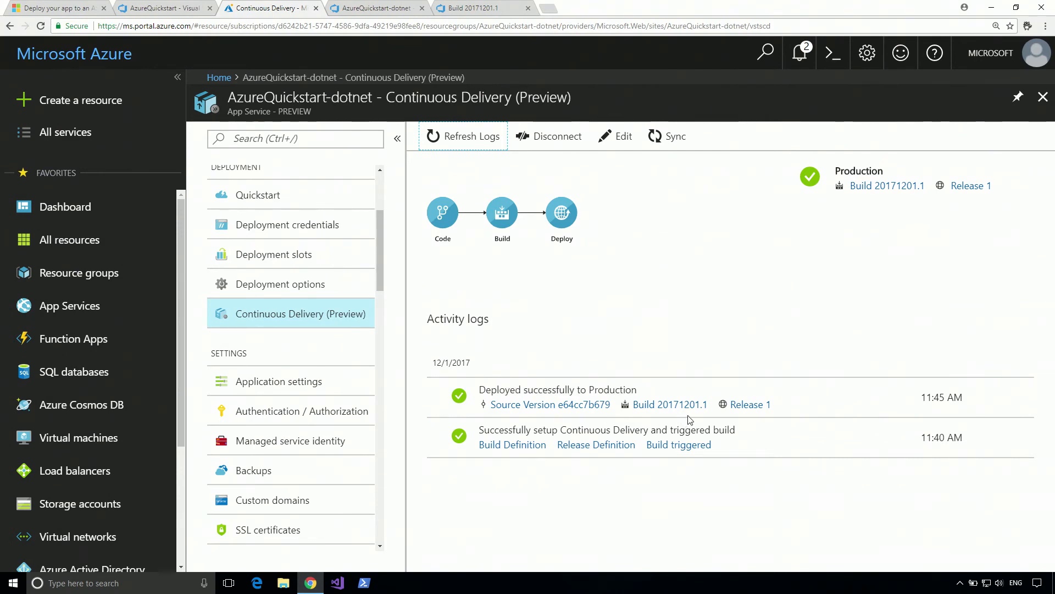
{"action": "mouse_move", "coordinate": [390, 330]}
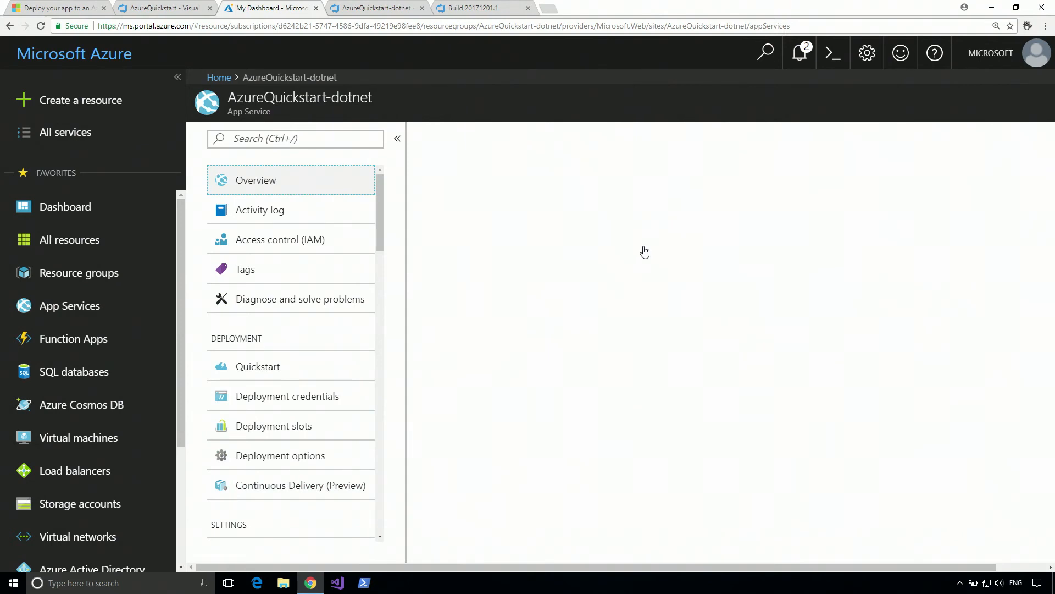
Browse the live site at azurequickstart-dotnet.azurewebsites.net, then return to the Build 20171201.1 summary.
{"action": "left_click", "coordinate": [255, 179]}
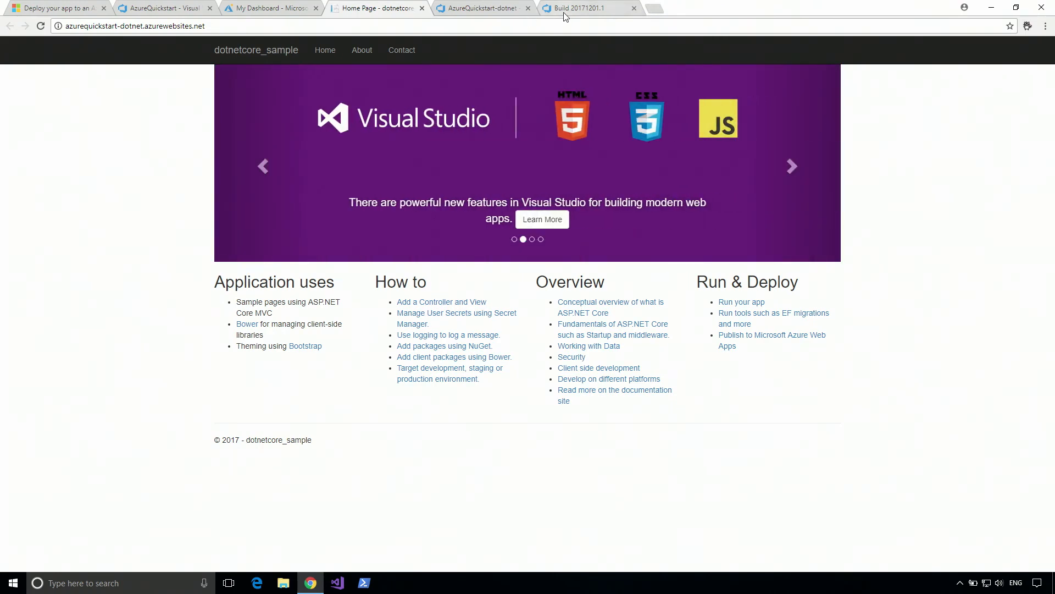
{"action": "left_click", "coordinate": [579, 8]}
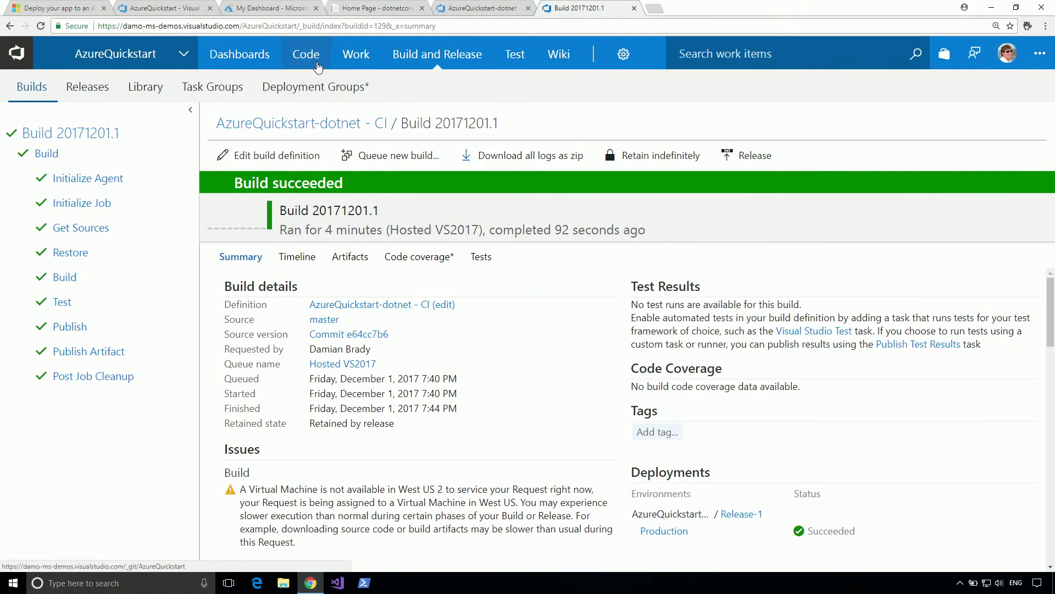
In Code > Files, navigate dotnetcore-sample > Views > Home and open Index.cshtml on master.
{"action": "left_click", "coordinate": [306, 54]}
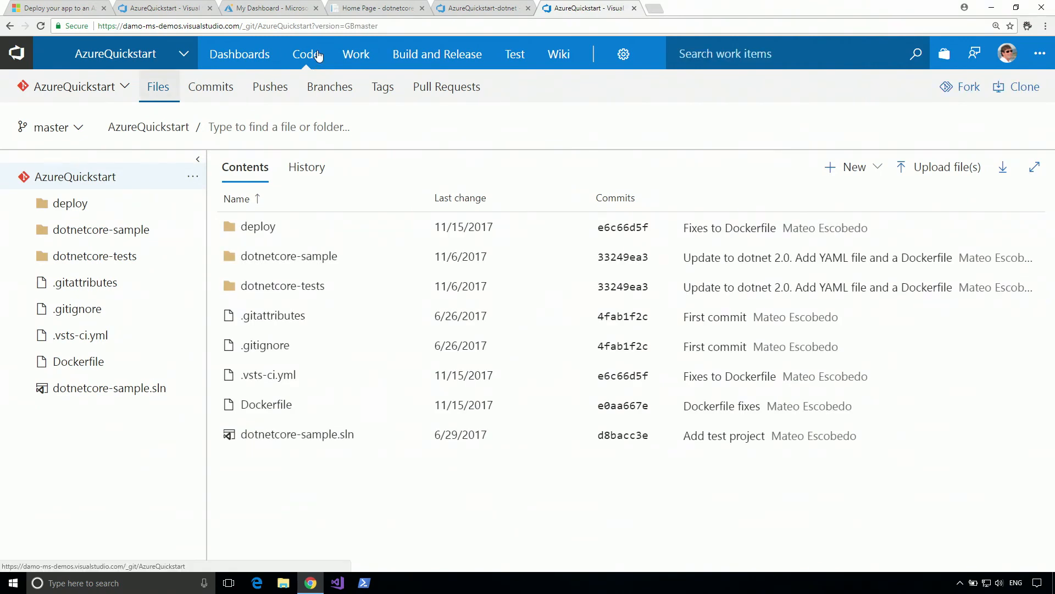
{"action": "mouse_move", "coordinate": [155, 97]}
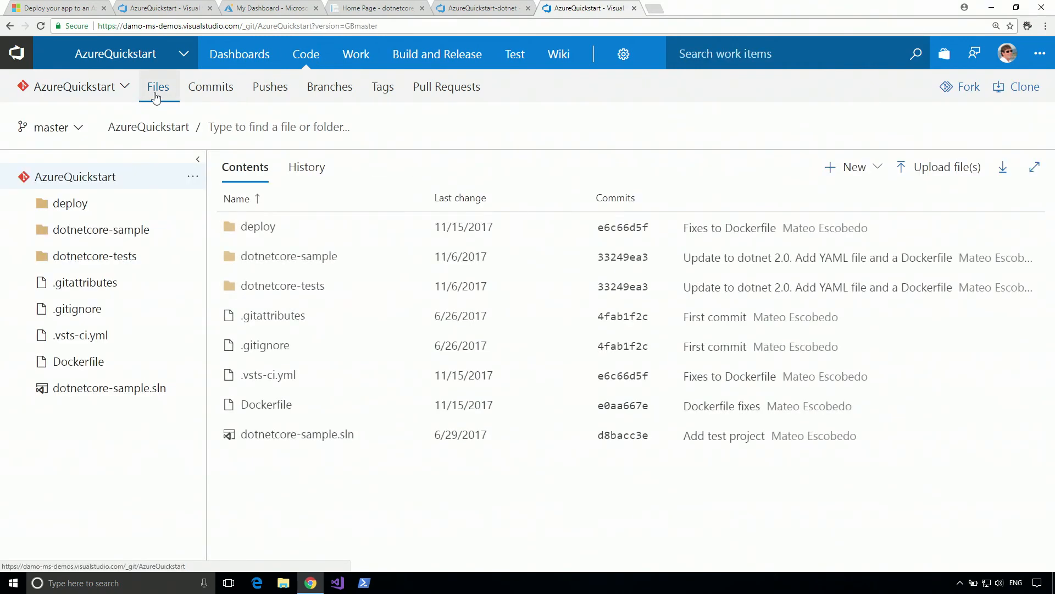
{"action": "left_click", "coordinate": [28, 229]}
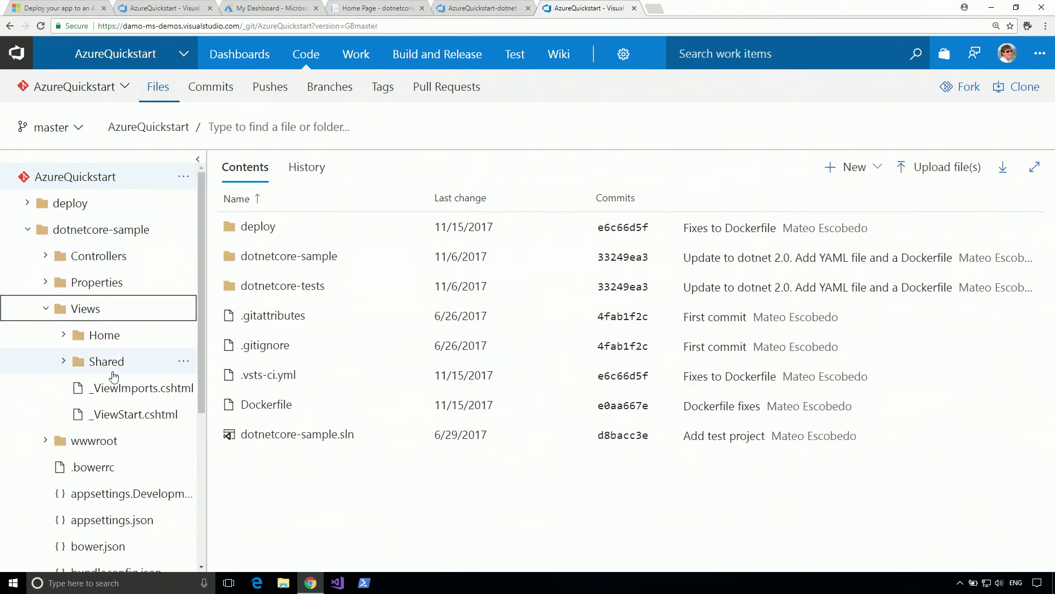
{"action": "left_click", "coordinate": [105, 334]}
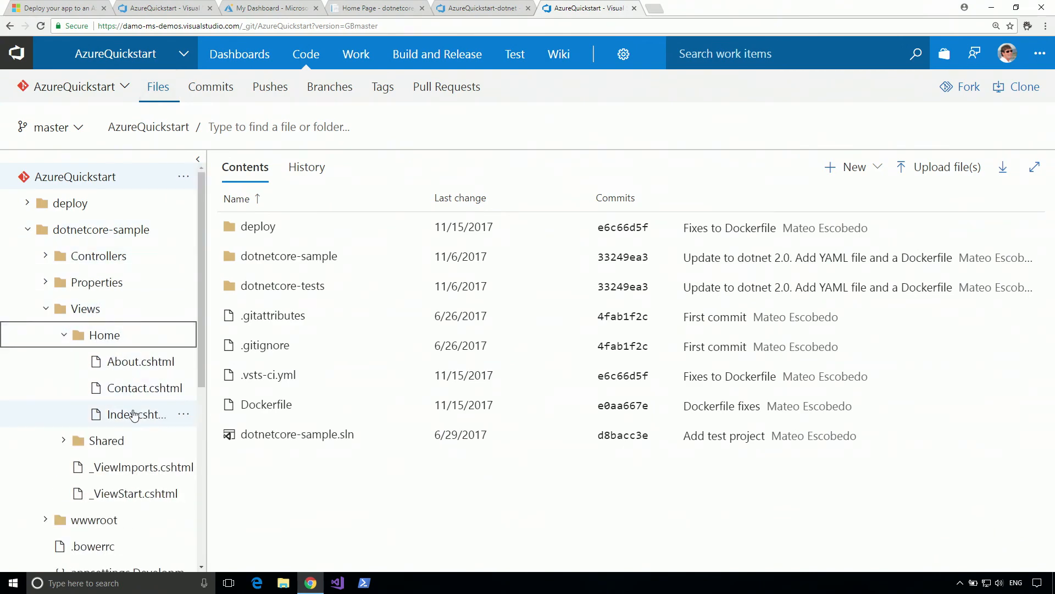
{"action": "left_click", "coordinate": [136, 414]}
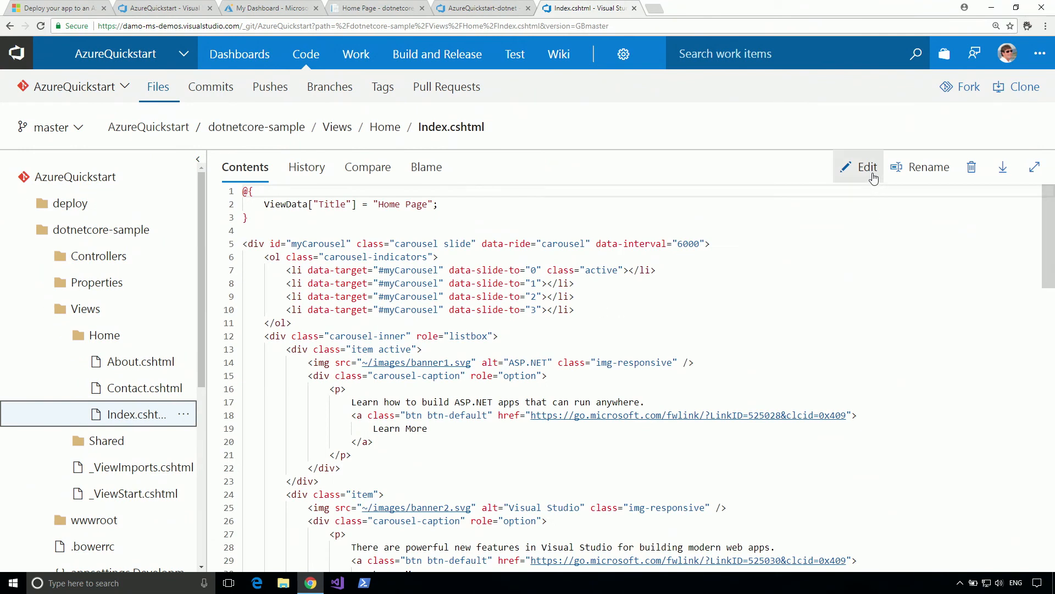
Edit Index.cshtml so the first carousel caption reads 'CI/CD Demo' and commit it to master.
{"action": "left_click", "coordinate": [867, 166]}
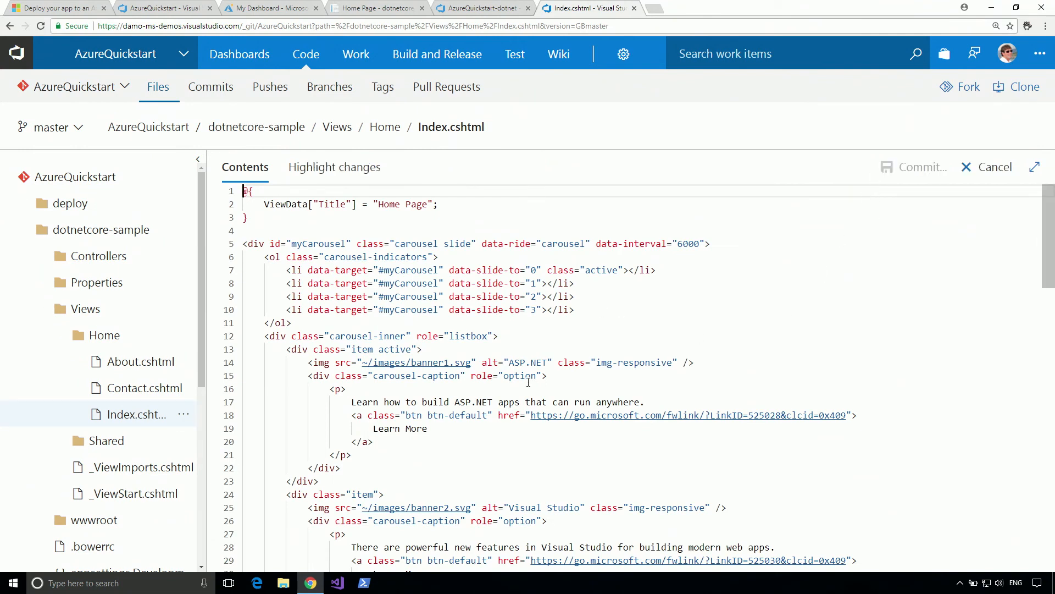
{"action": "left_click", "coordinate": [647, 402]}
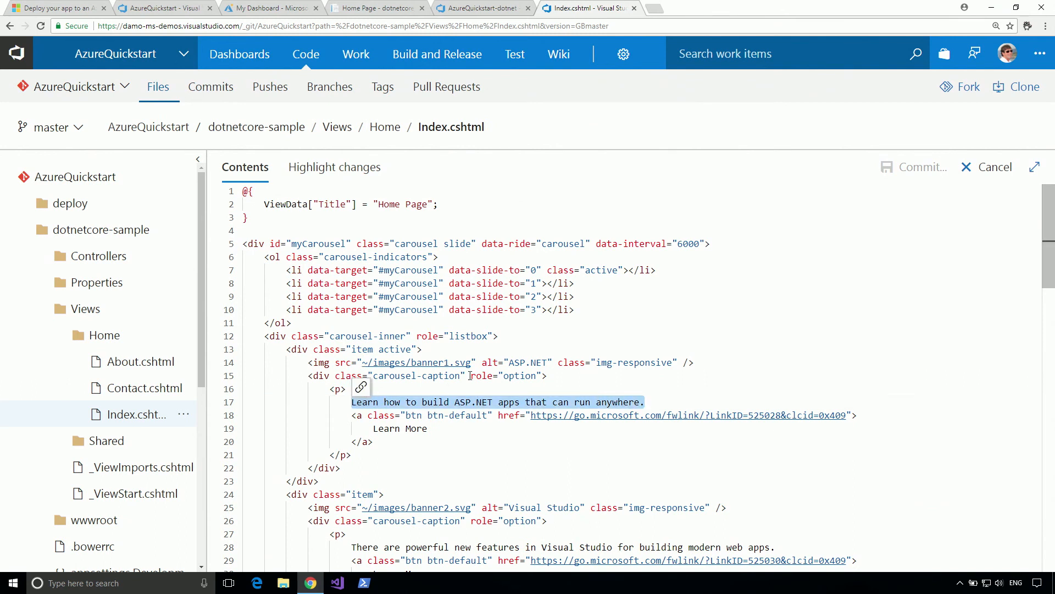
{"action": "type", "text": "CI"}
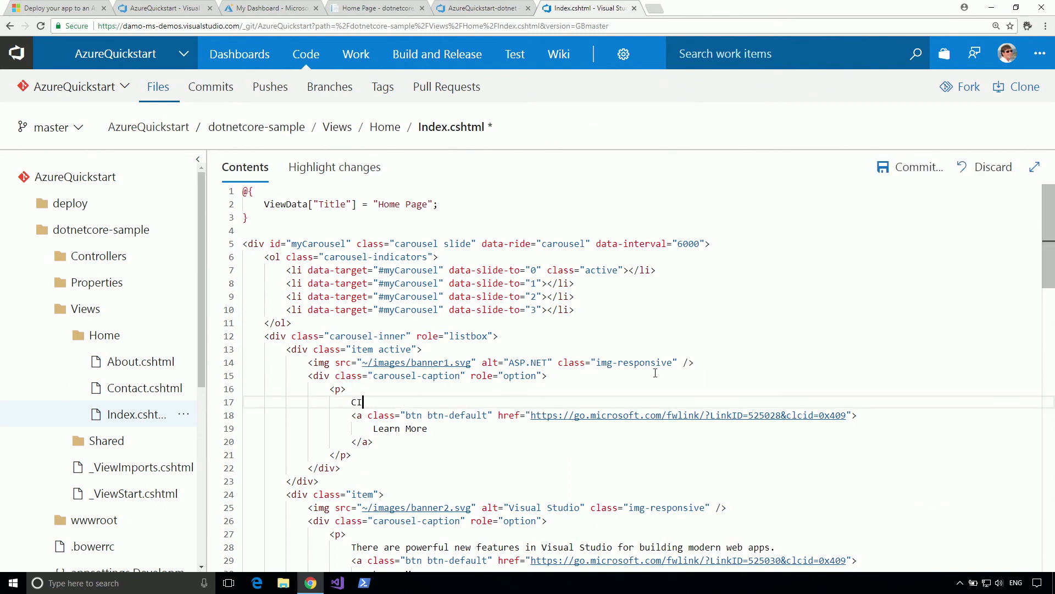
{"action": "type", "text": "/CD Demo"}
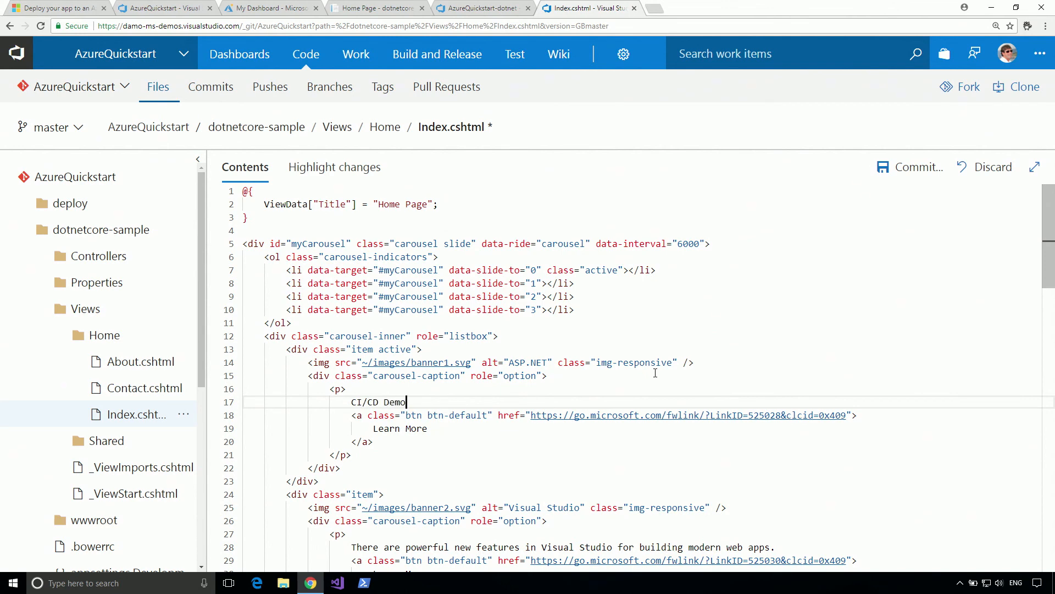
{"action": "left_click", "coordinate": [915, 166]}
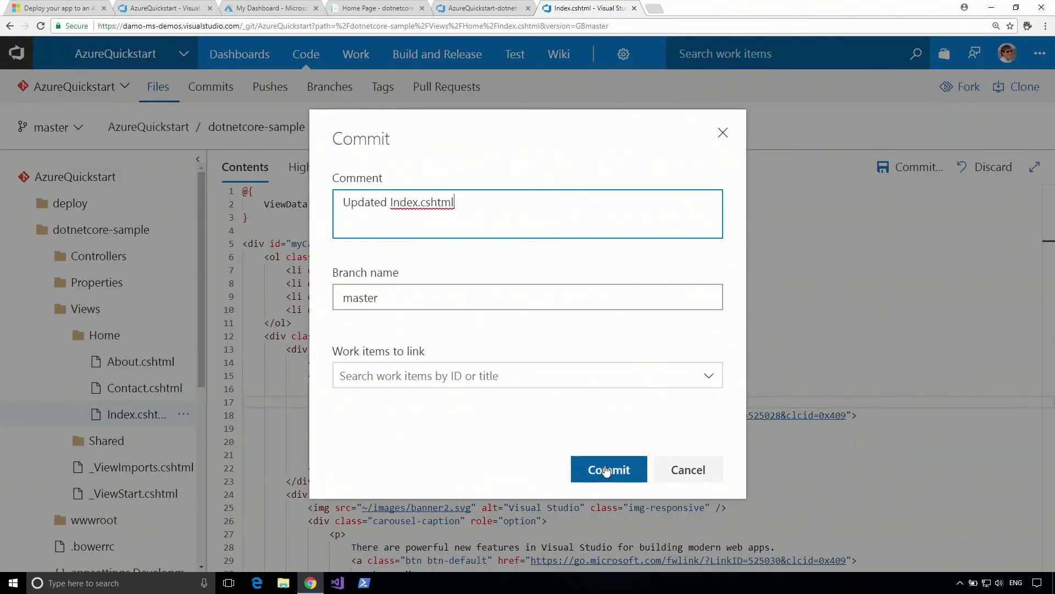
{"action": "left_click", "coordinate": [608, 469]}
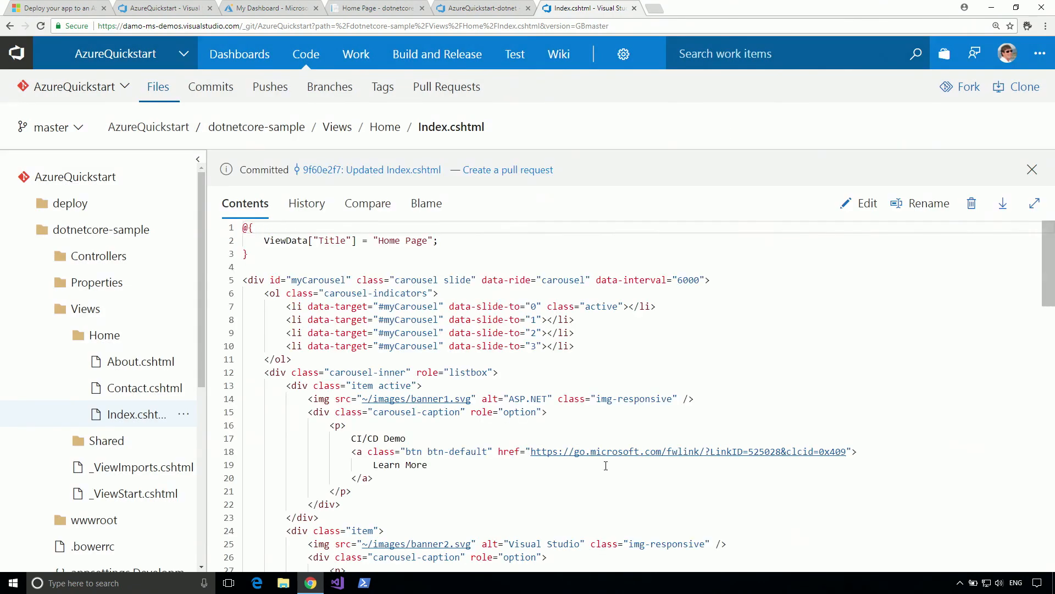
{"action": "mouse_move", "coordinate": [325, 197]}
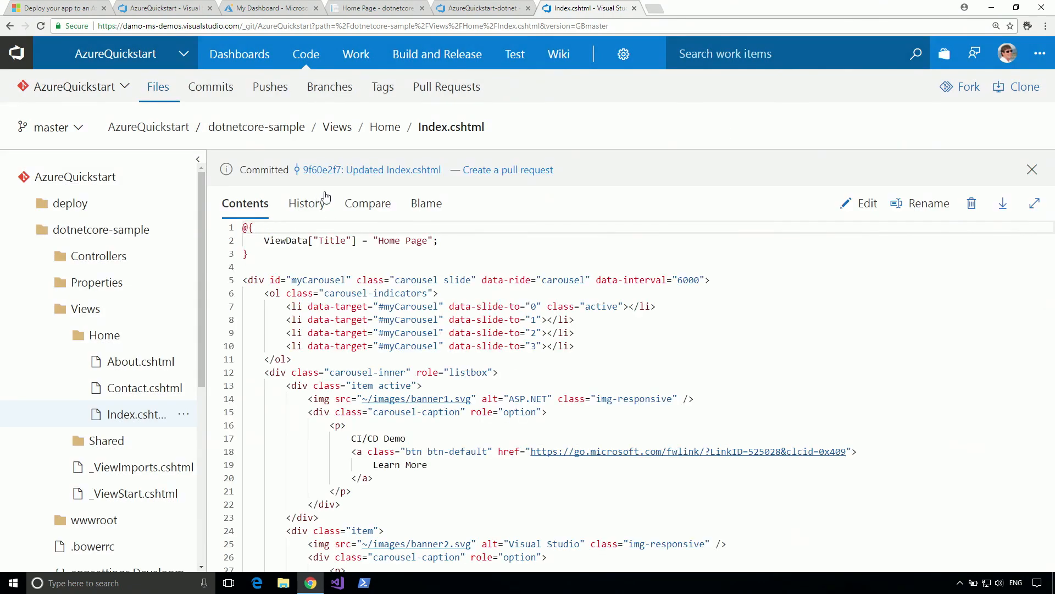
View the Builds list, where CI build 20171201.2 from the Index.cshtml commit is in progress.
{"action": "left_click", "coordinate": [437, 53]}
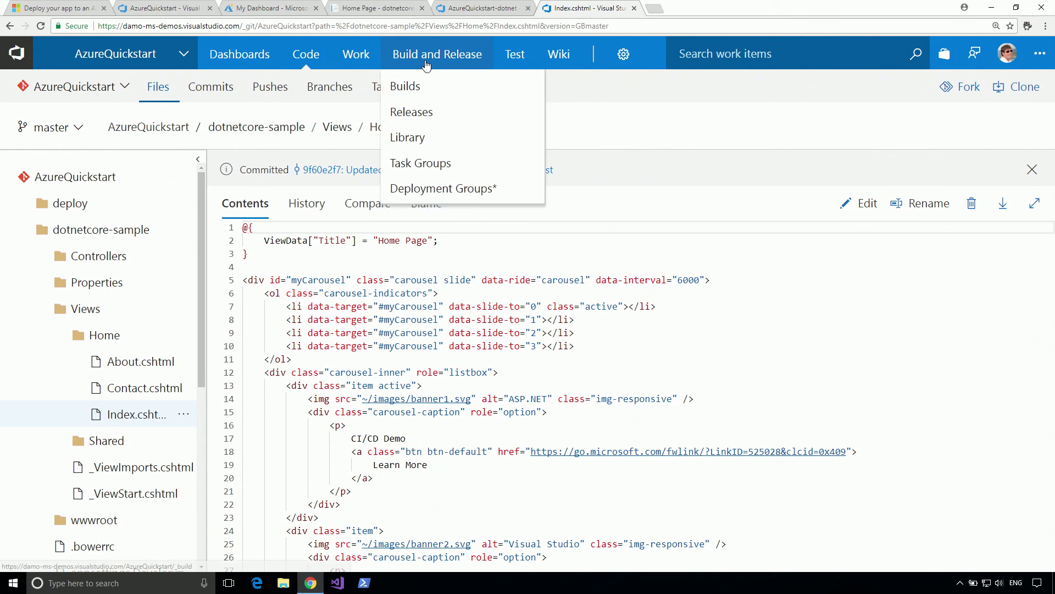
{"action": "left_click", "coordinate": [406, 85]}
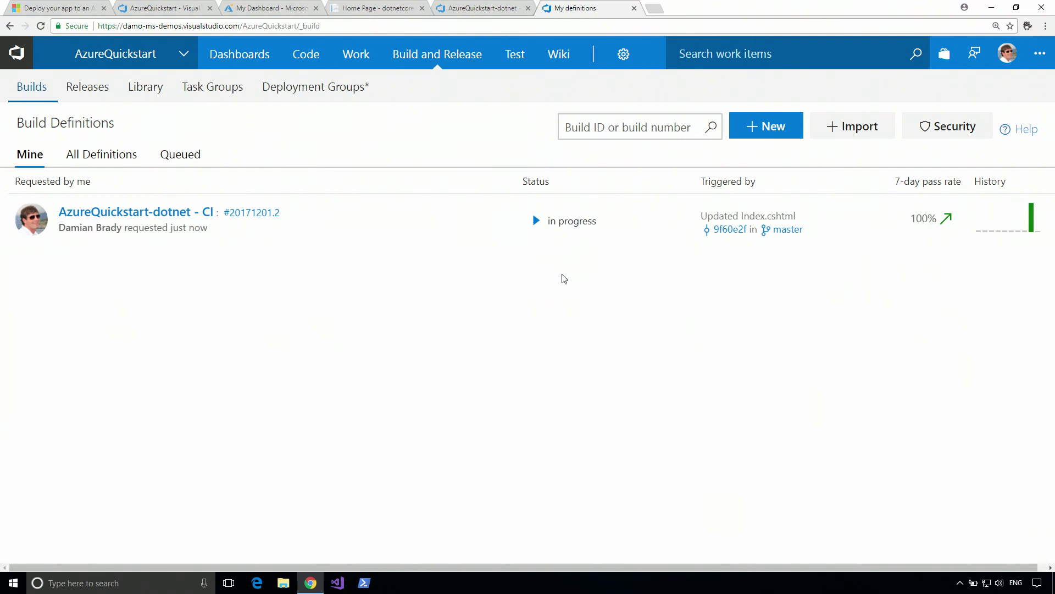
{"action": "mouse_move", "coordinate": [452, 344]}
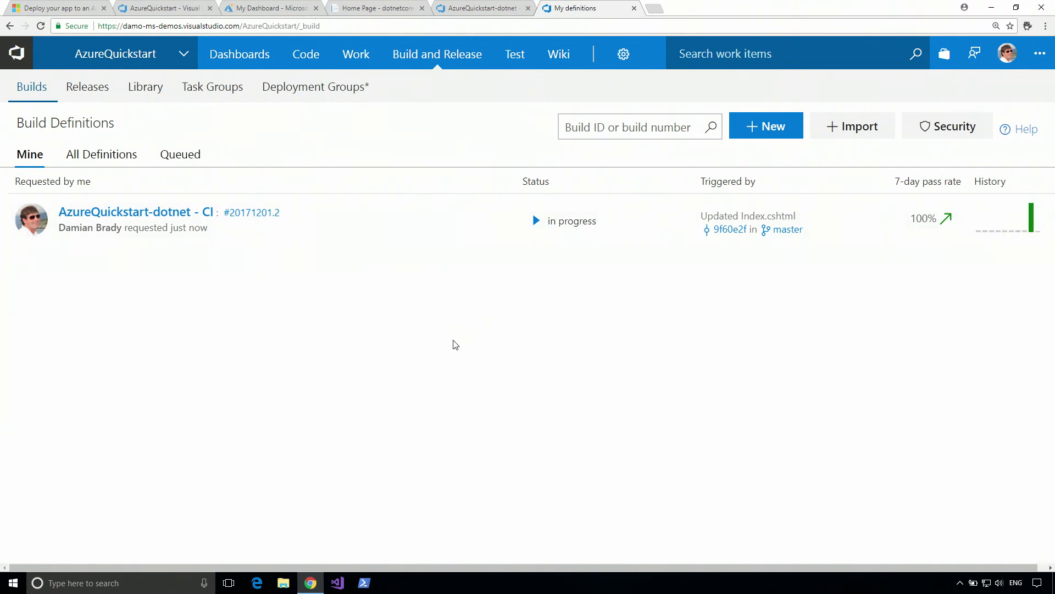